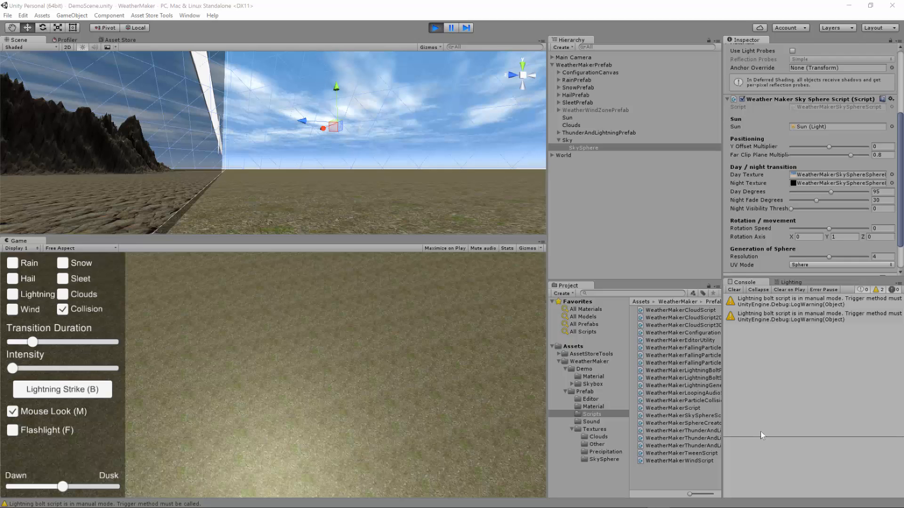
mouse_move(647, 158)
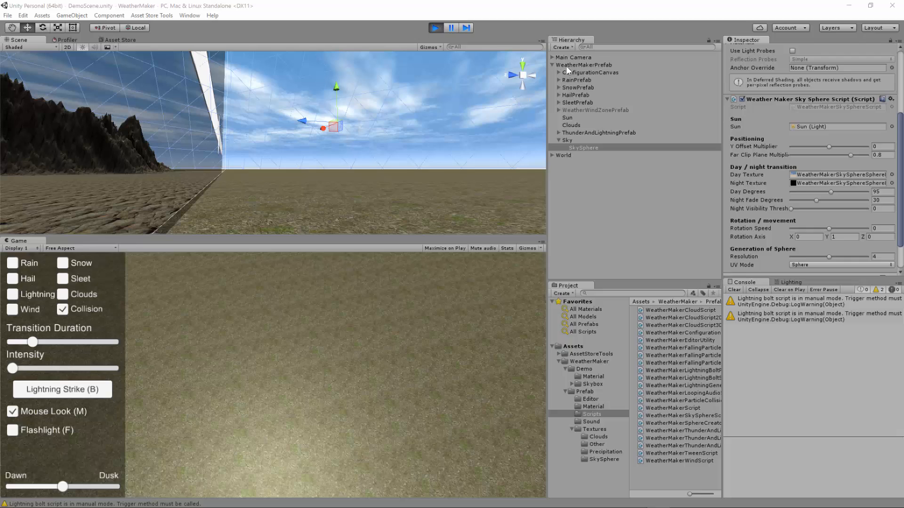
mouse_move(579, 152)
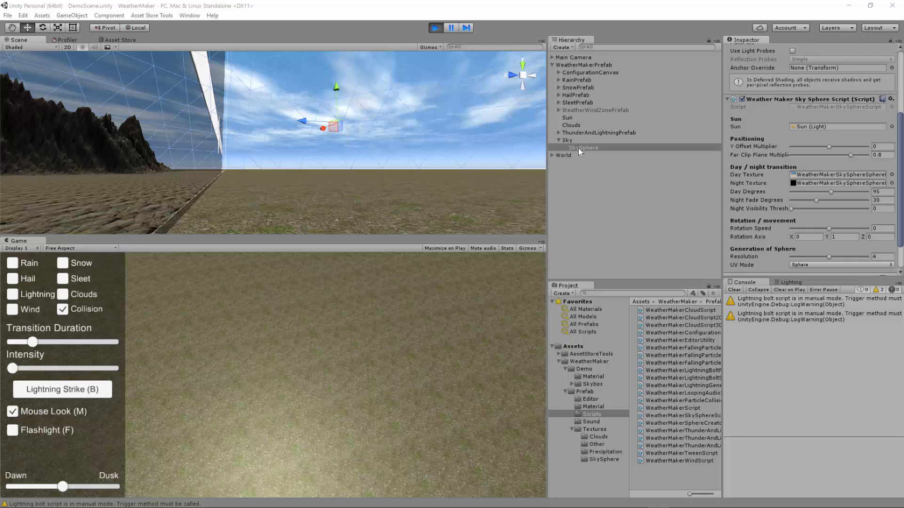
mouse_move(582, 149)
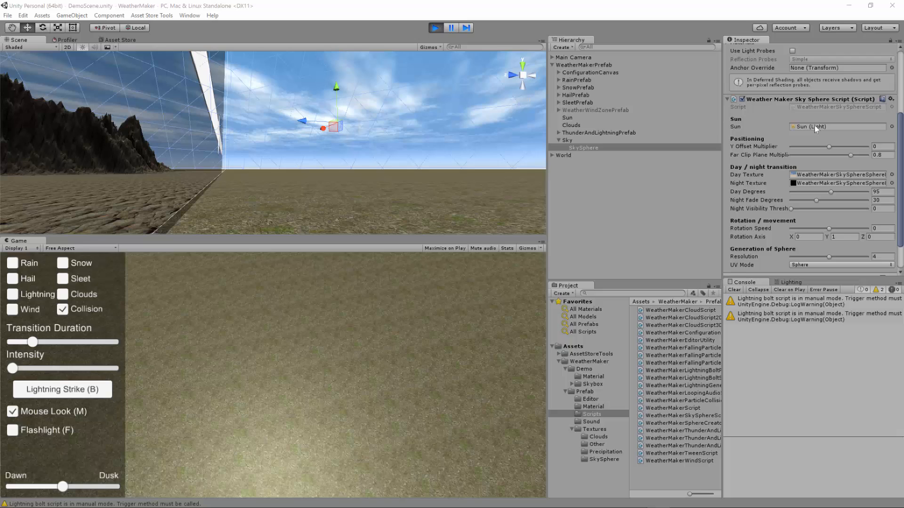
Step: Check the sun light, then try SkySphere vertical offsets, settling back at zero
left_click(567, 118)
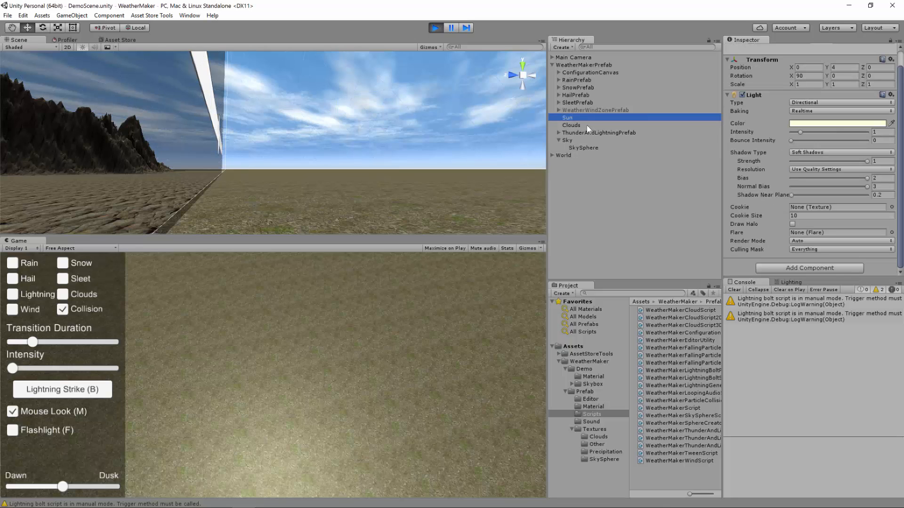
left_click(582, 147)
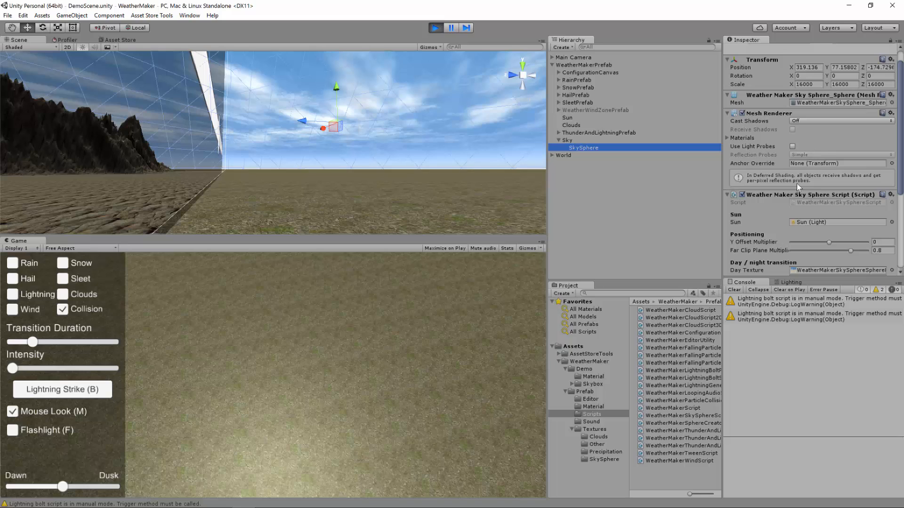
scroll("down", 3)
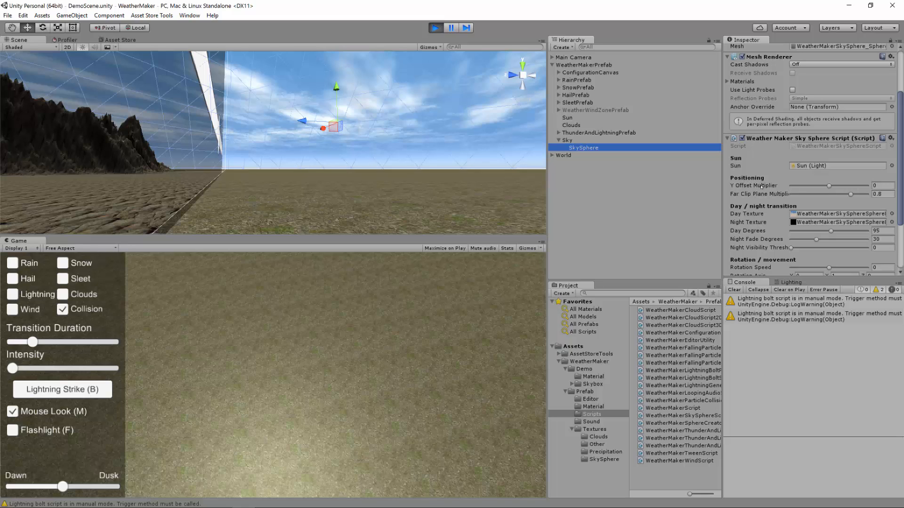
mouse_move(380, 179)
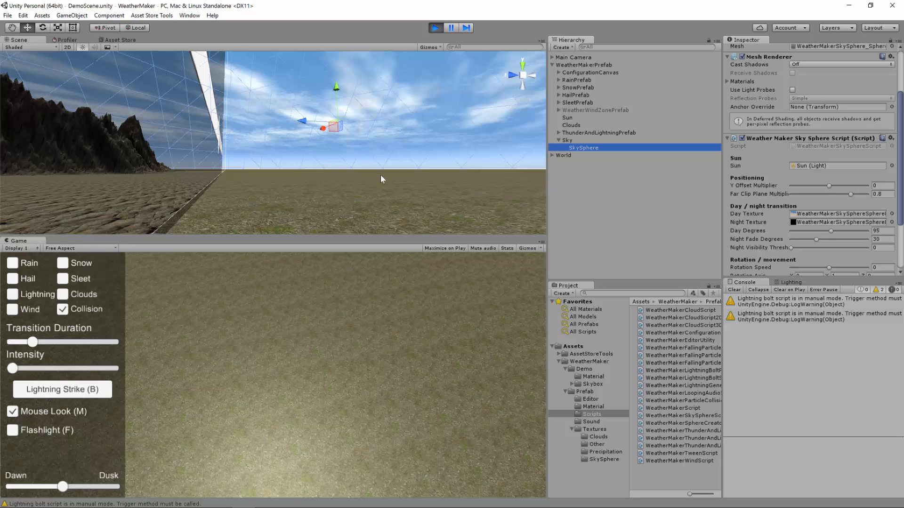
mouse_move(375, 152)
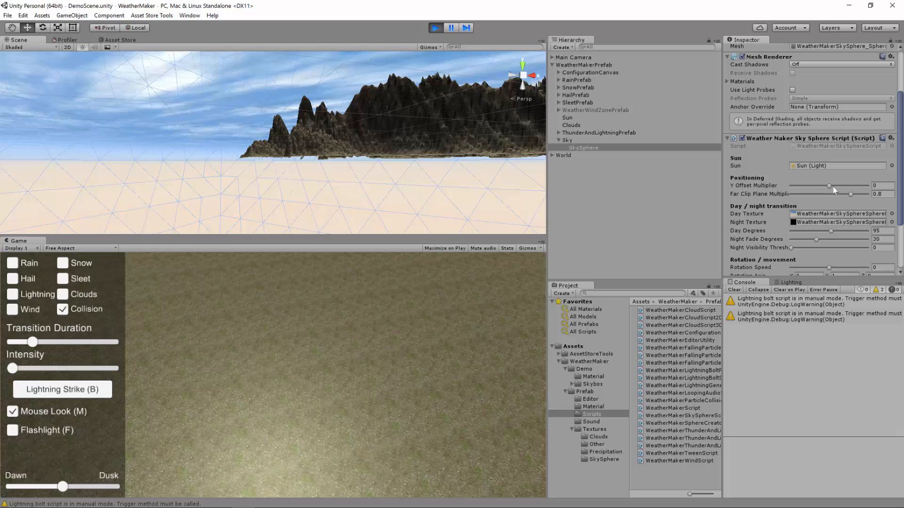
left_click_drag(830, 186, 842, 185)
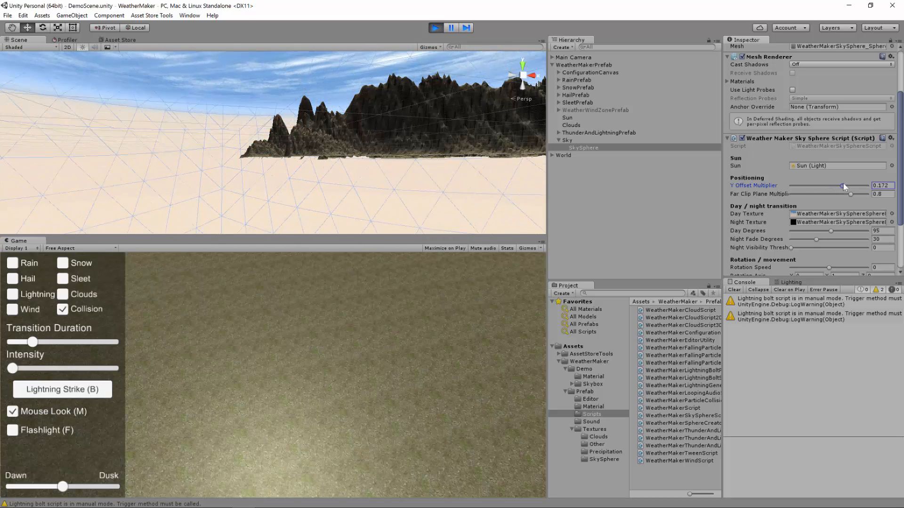
left_click_drag(841, 186, 791, 186)
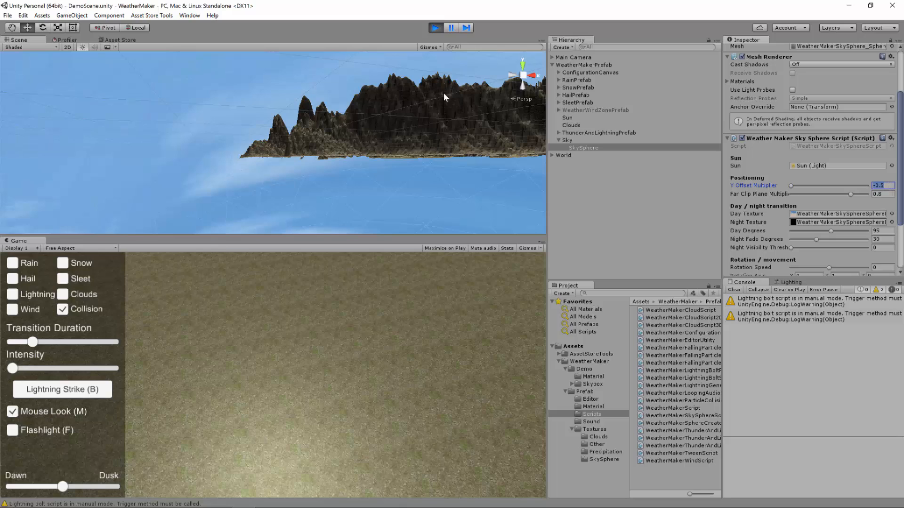
type("0")
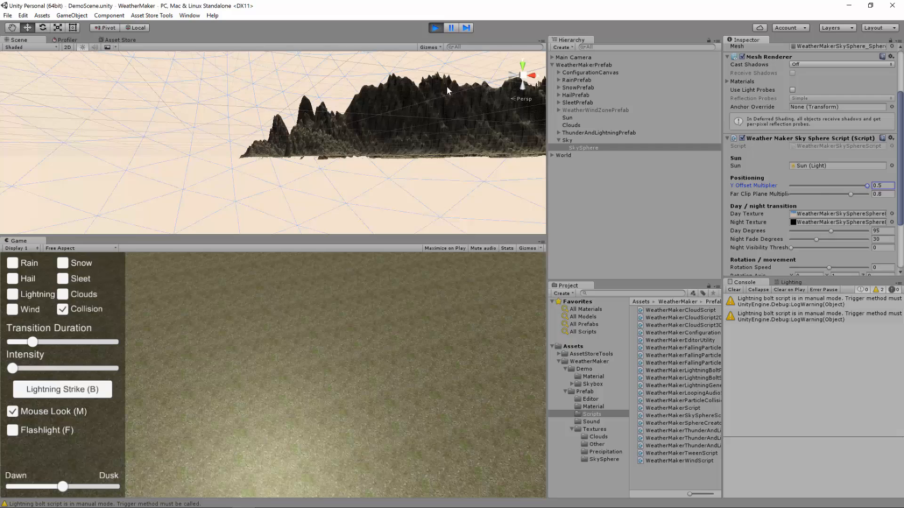
left_click_drag(864, 186, 828, 186)
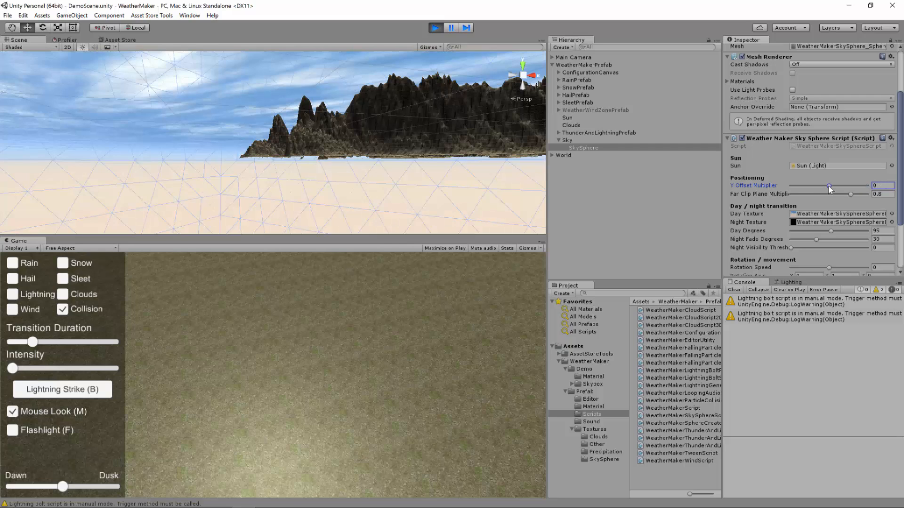
left_click_drag(830, 190, 827, 189)
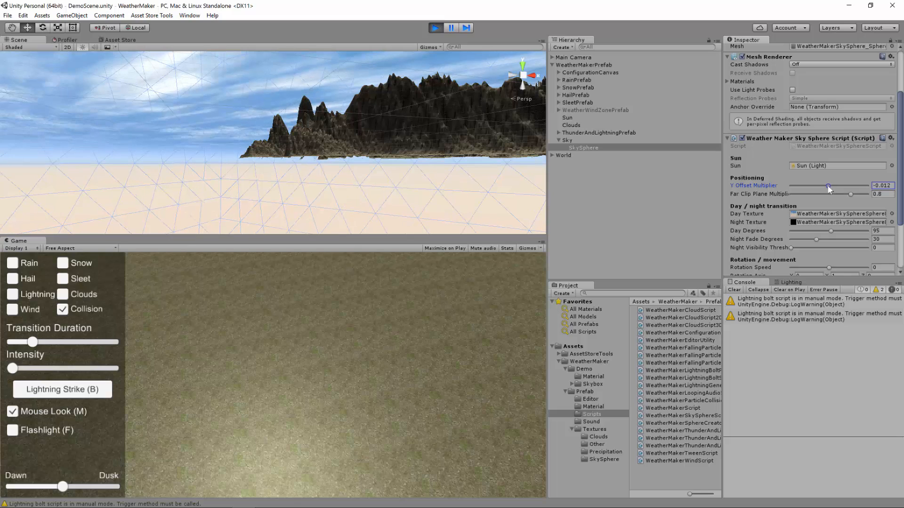
left_click_drag(829, 189, 823, 189)
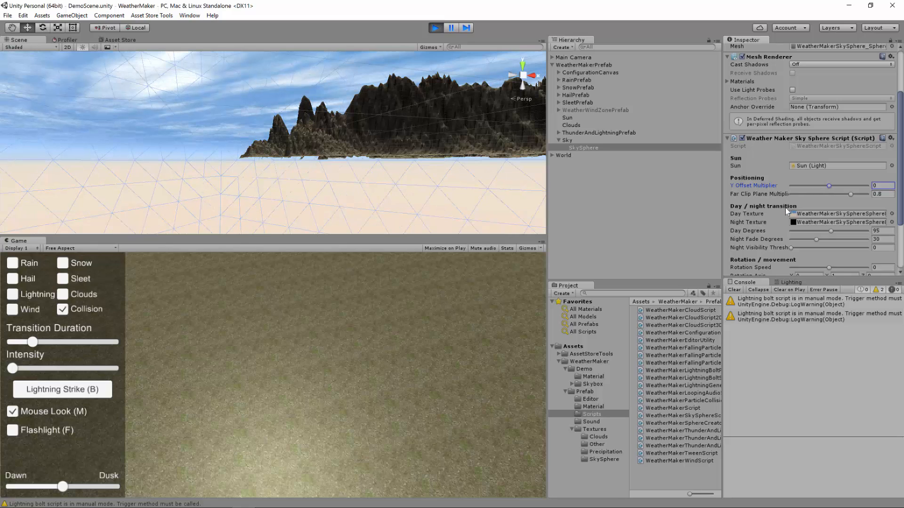
mouse_move(500, 232)
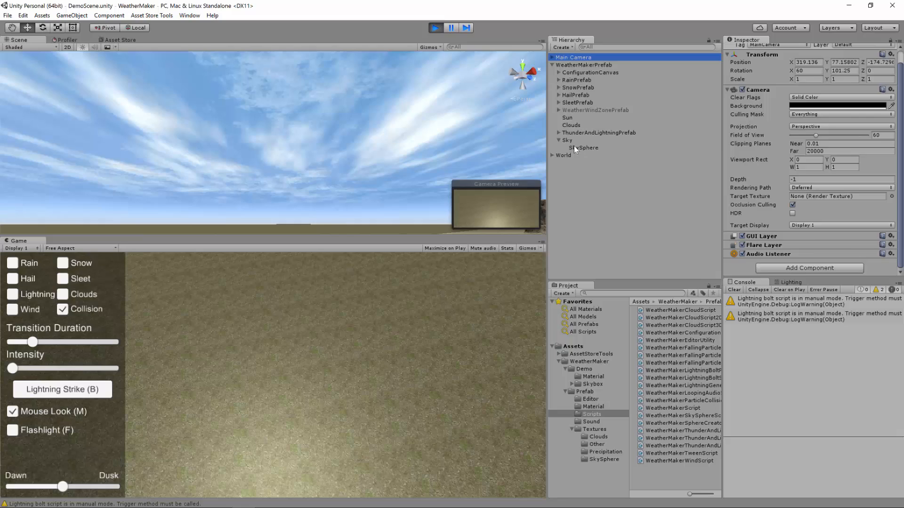
Step: Set the SkySphere Far Clip Plane Multiplier to 0.8 and turn off Mouse Look
left_click(584, 148)
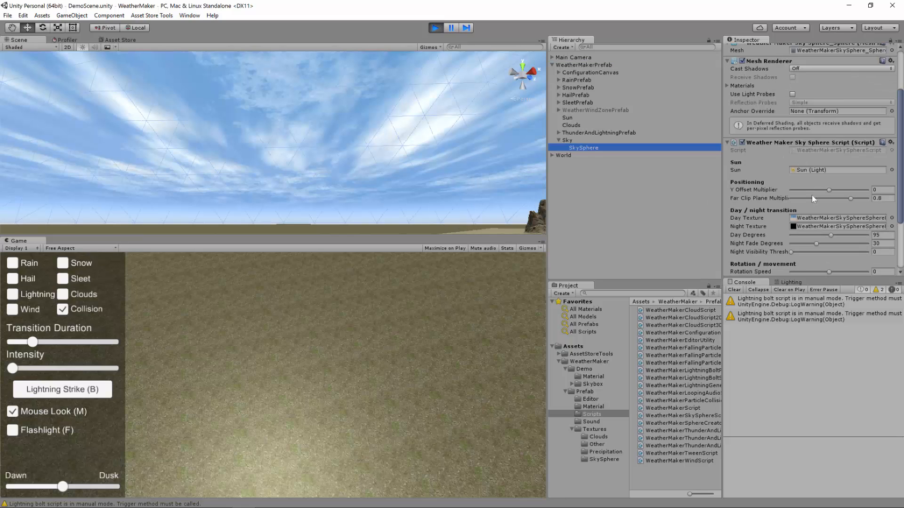
left_click_drag(850, 198, 844, 198)
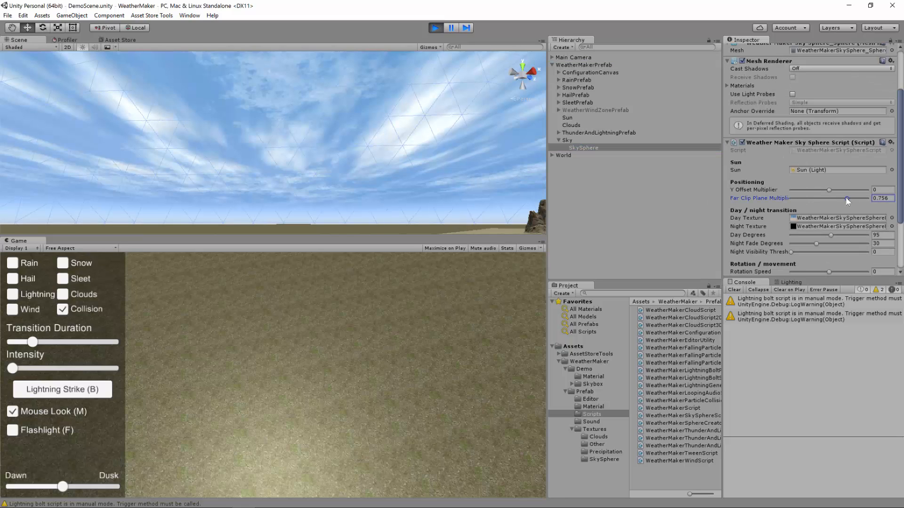
left_click_drag(847, 197, 794, 197)
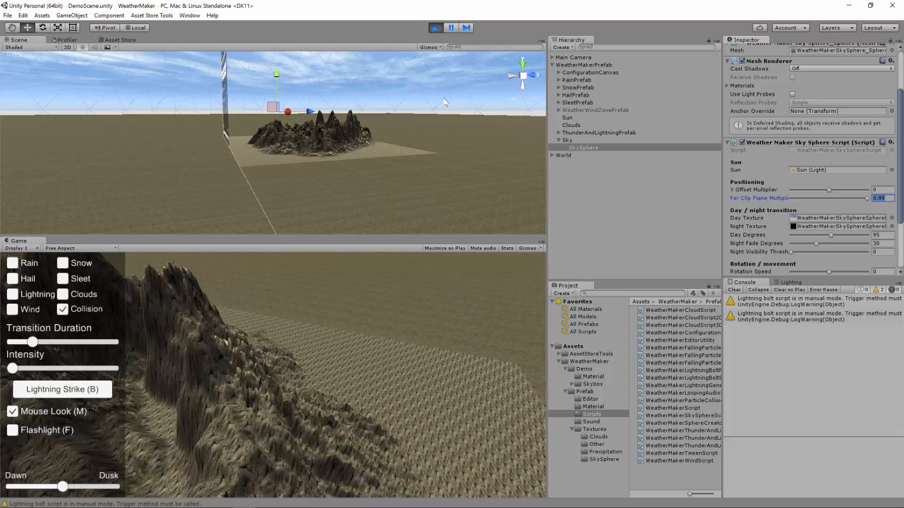
type("0.8")
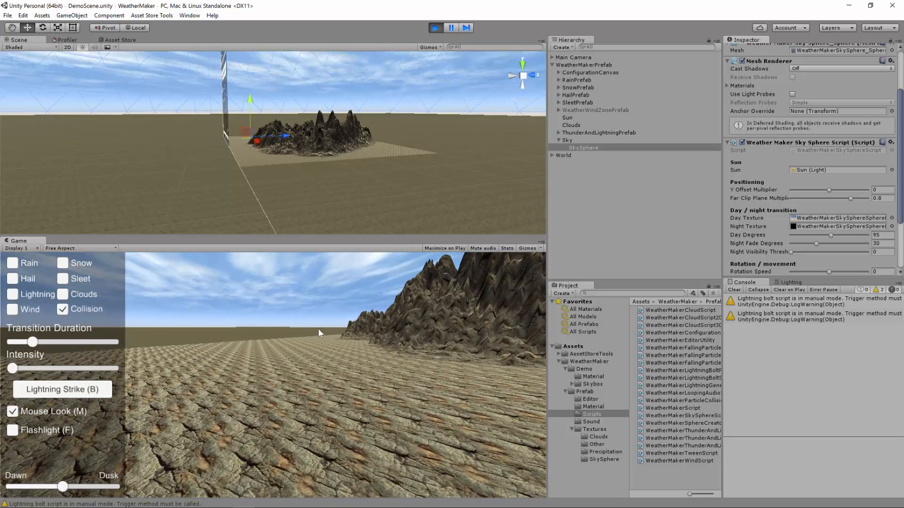
left_click(11, 410)
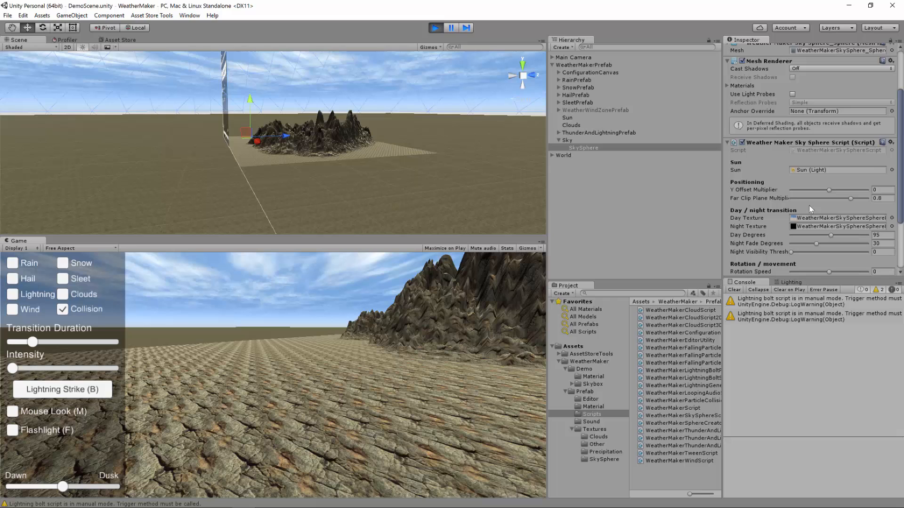
scroll("down", 3)
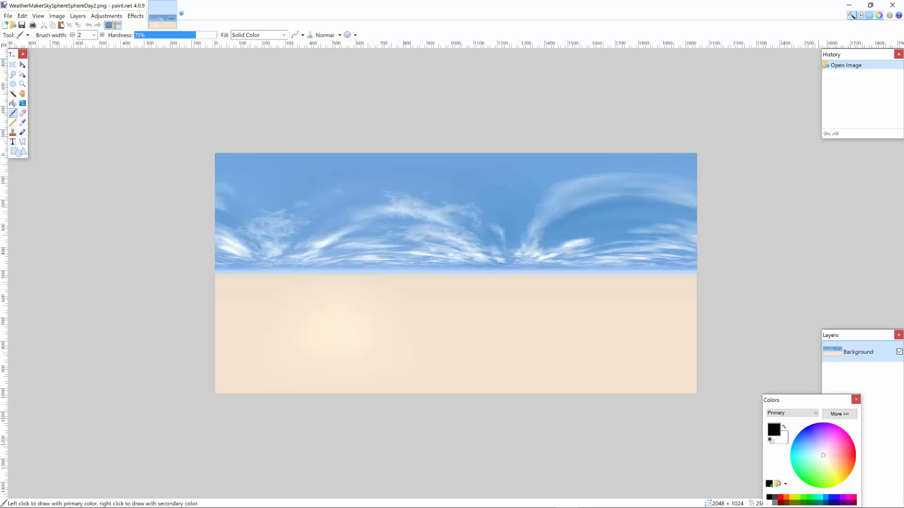
mouse_move(630, 214)
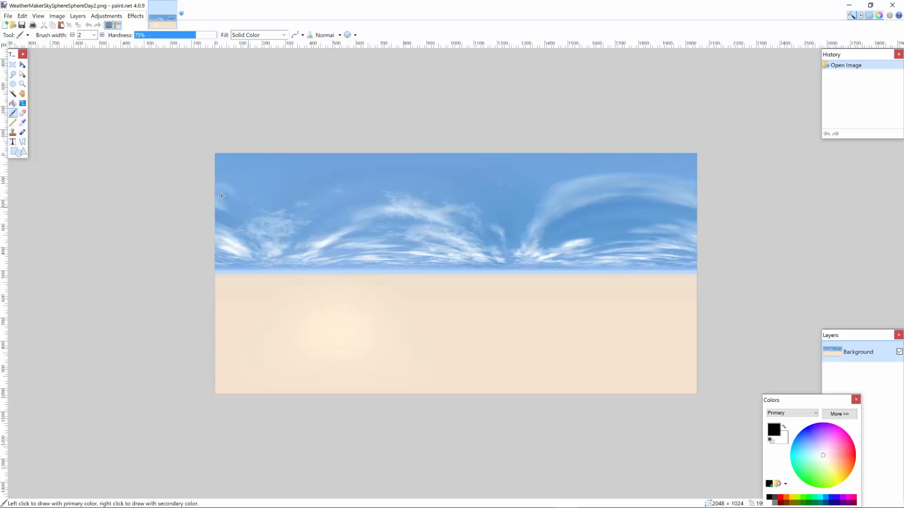
mouse_move(688, 167)
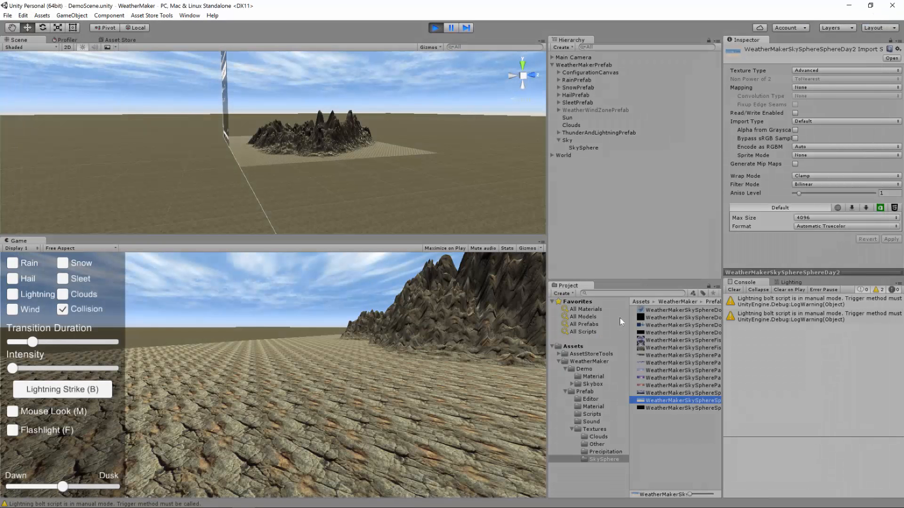
Step: Reselect SkySphere and pick Panorama from its UV Mode dropdown
left_click(11, 415)
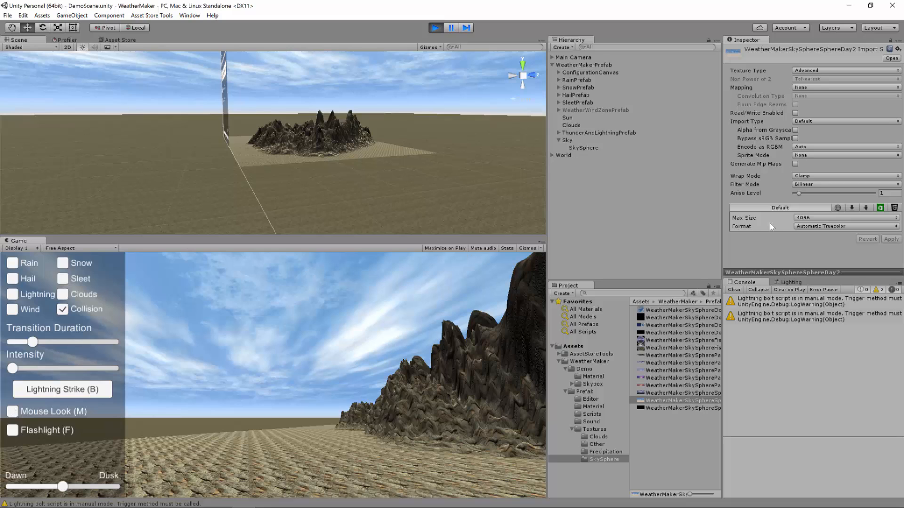
left_click(582, 148)
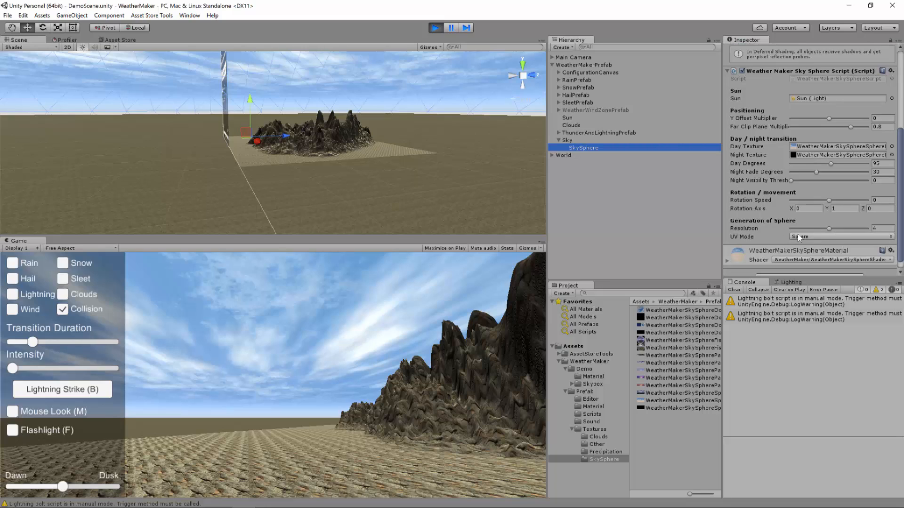
left_click(838, 236)
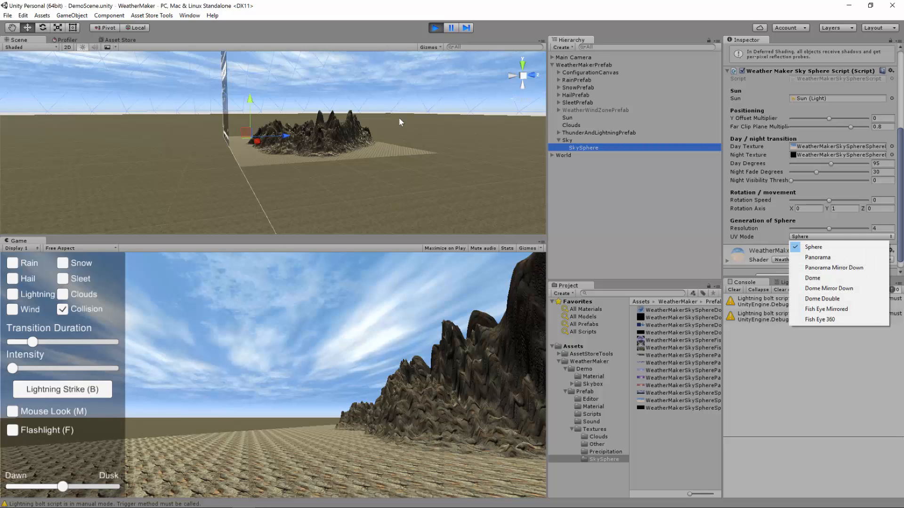
mouse_move(816, 257)
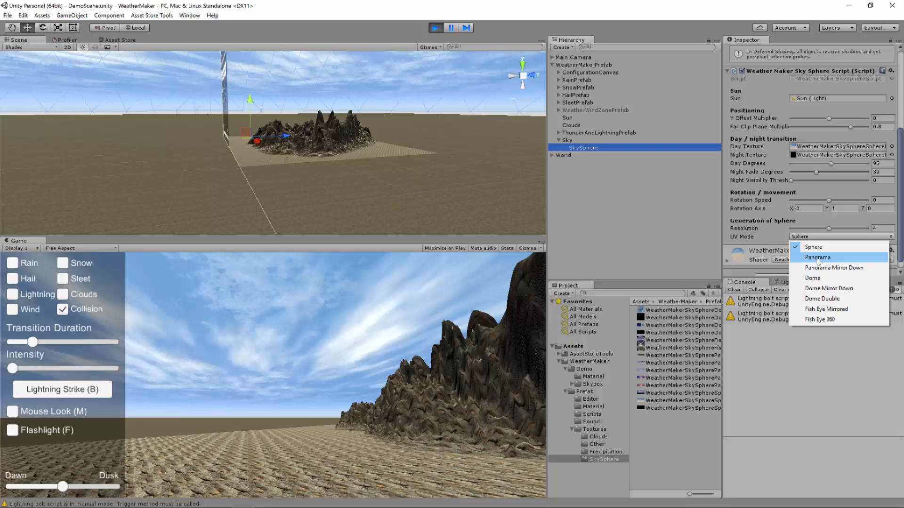
left_click(817, 257)
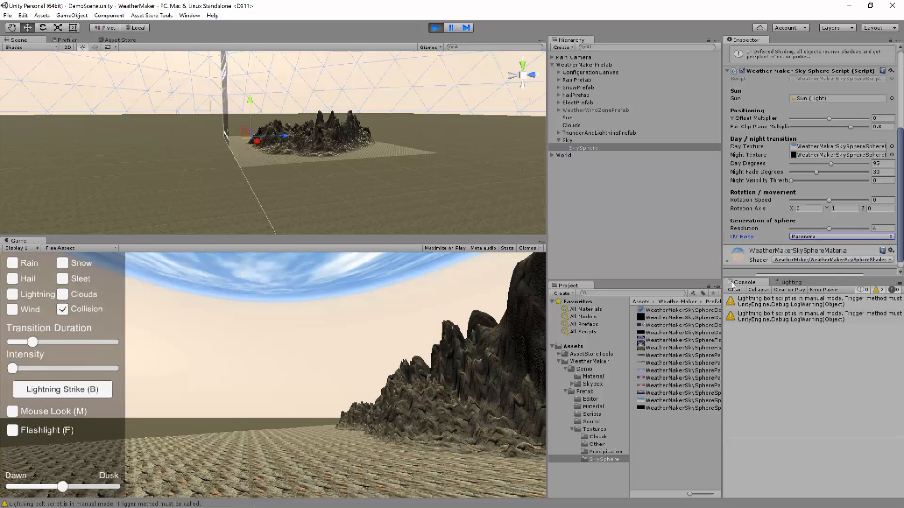
mouse_move(343, 368)
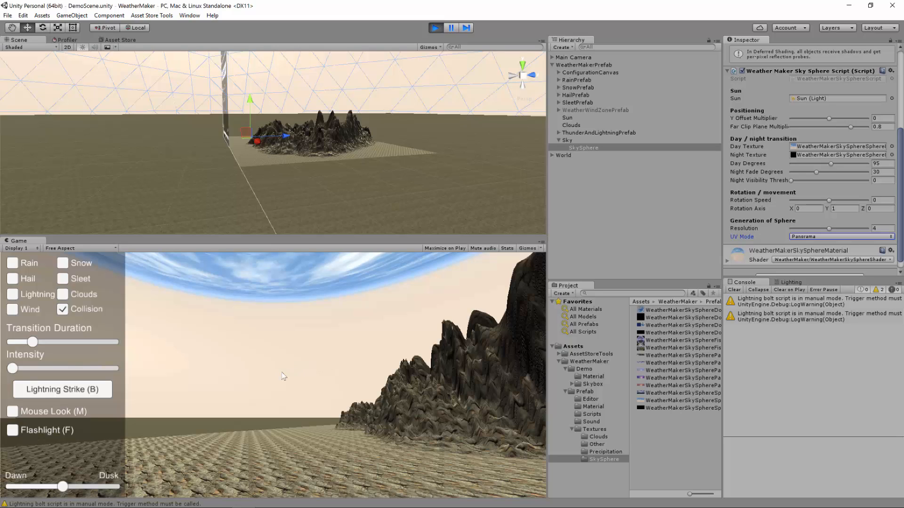
mouse_move(835, 248)
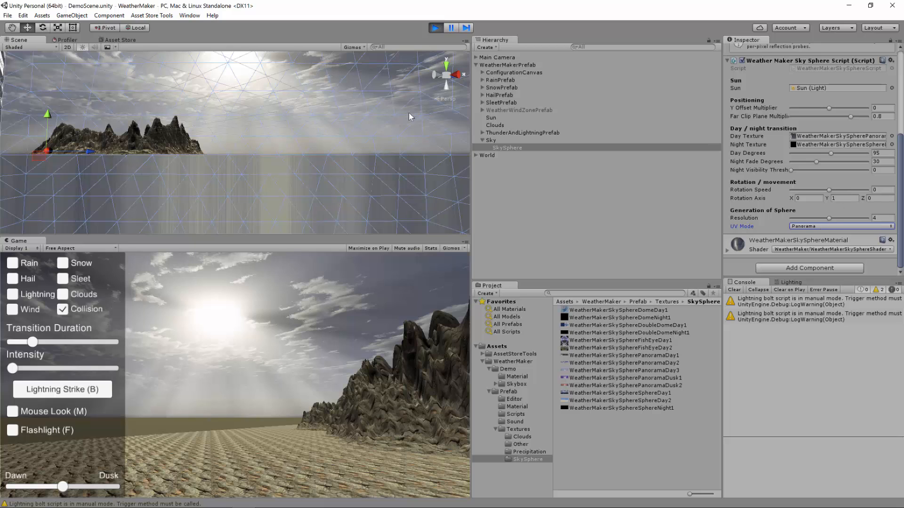
Step: Open the SkySphere's UV Mode list to pick Panorama Mirror Down
left_click(839, 226)
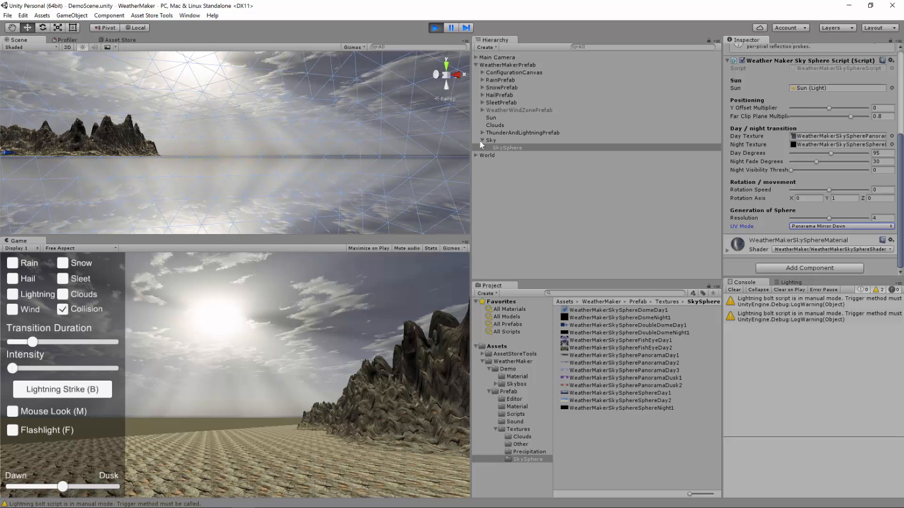
Step: Choose Dome from the SkySphere's UV Mode list
left_click(839, 226)
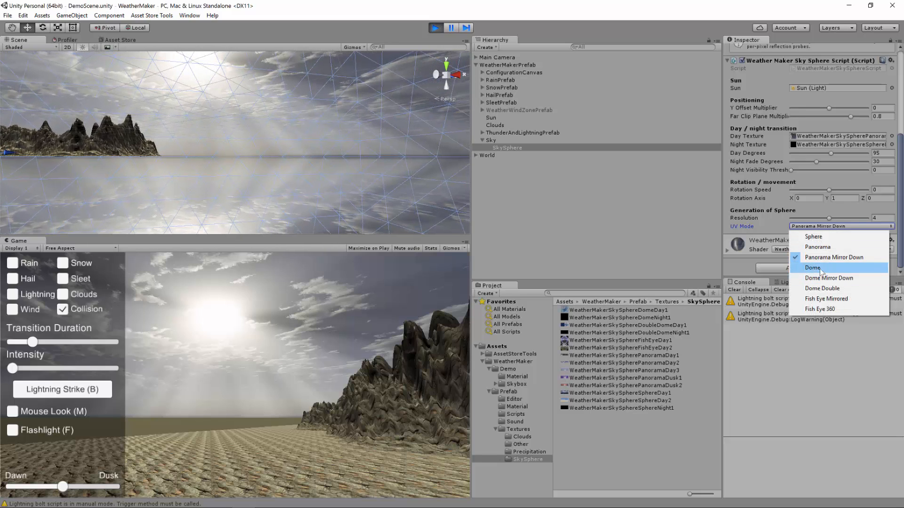
left_click(813, 268)
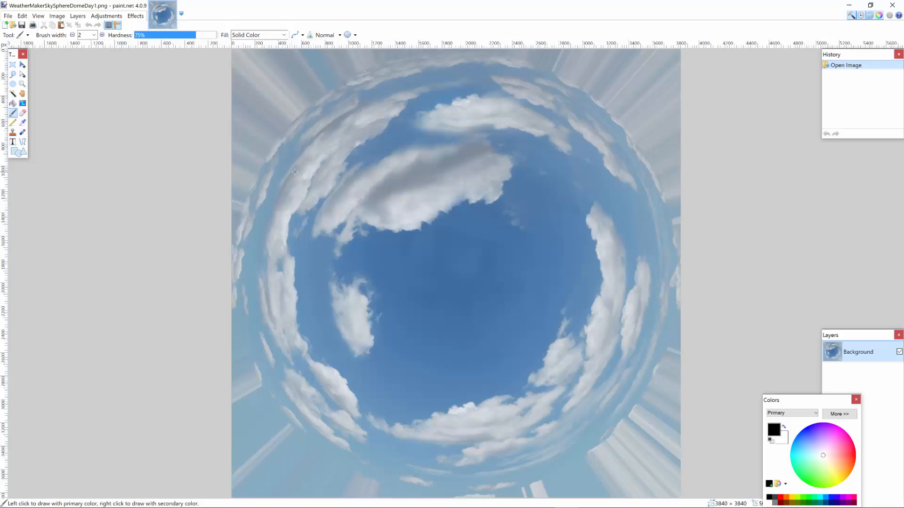
mouse_move(505, 504)
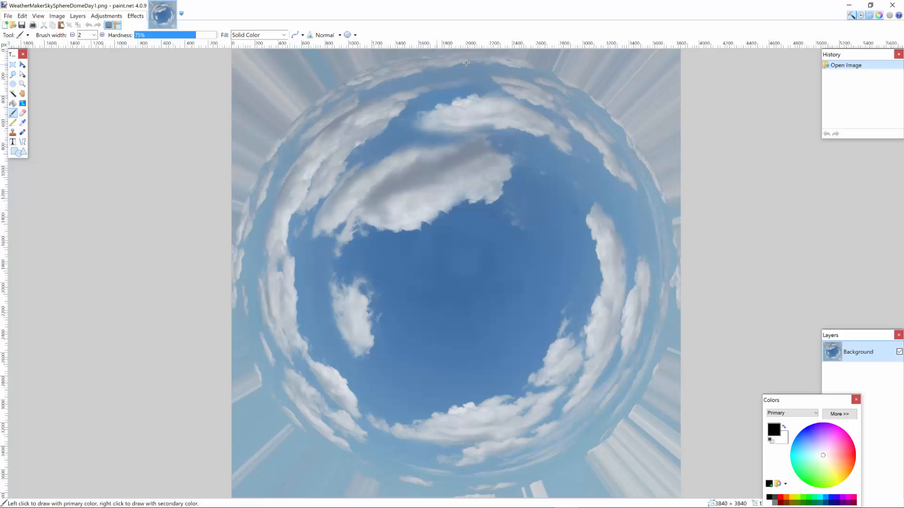
mouse_move(664, 375)
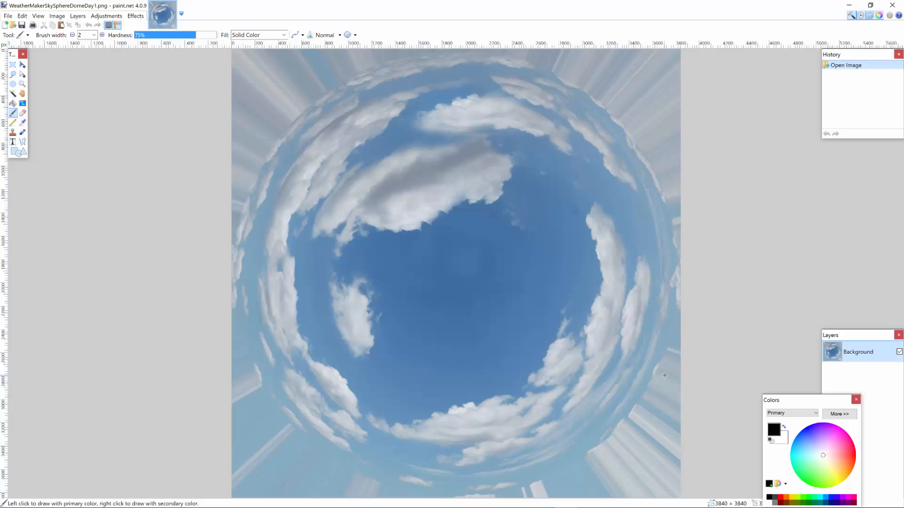
mouse_move(578, 279)
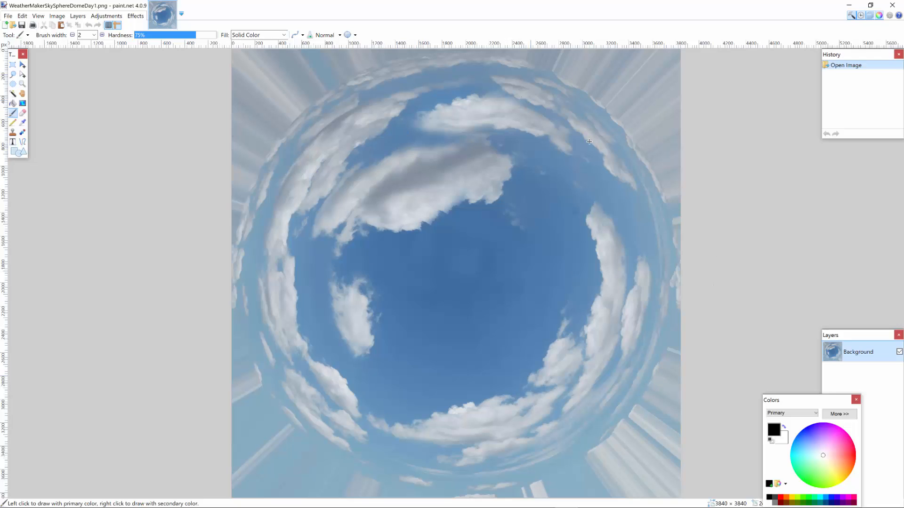
mouse_move(896, 16)
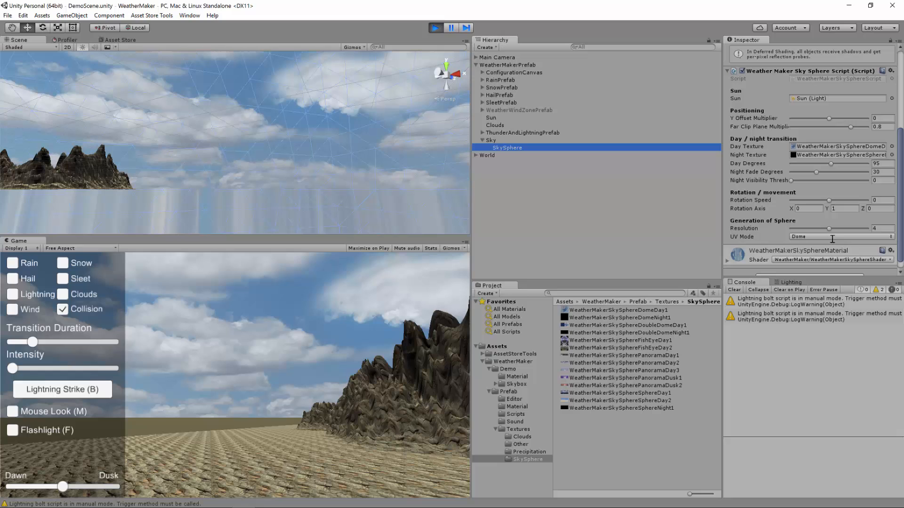
Step: Move the sky's UV Mode from Dome Mirror Down on to Dome Double
left_click(839, 237)
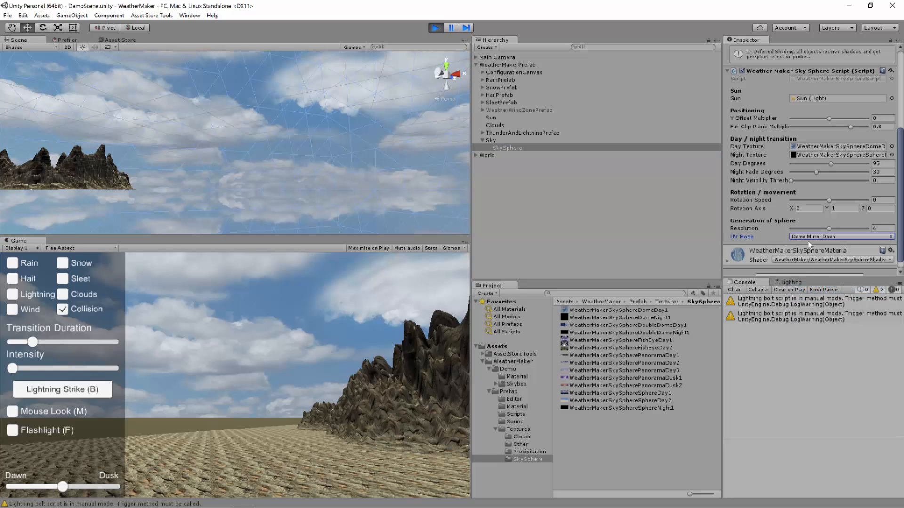
left_click(840, 236)
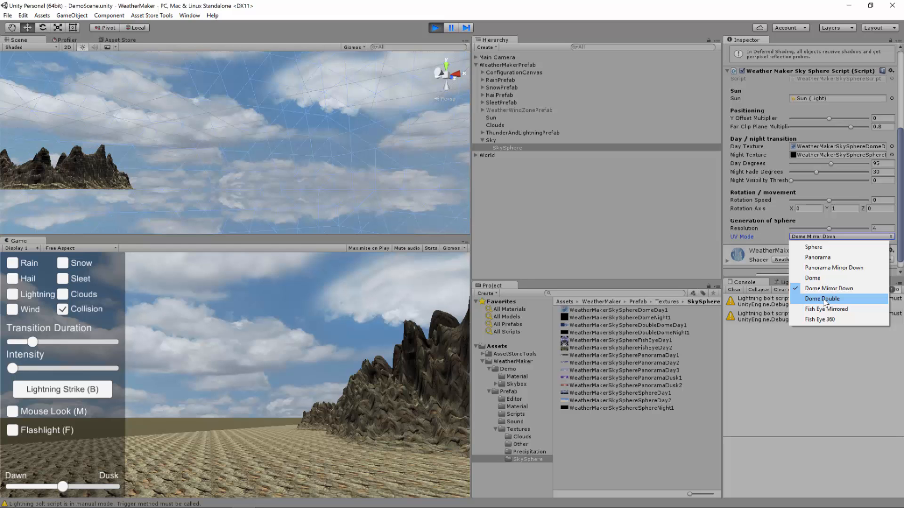
left_click(821, 298)
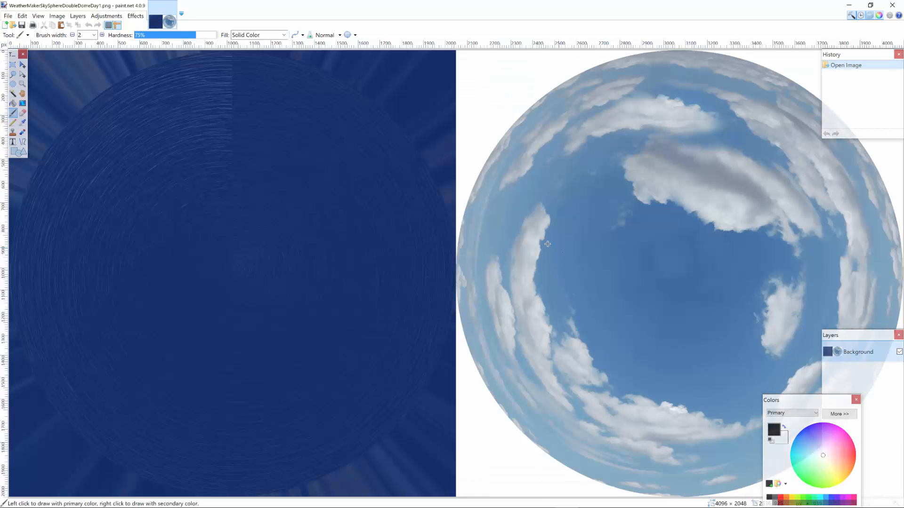
mouse_move(690, 328)
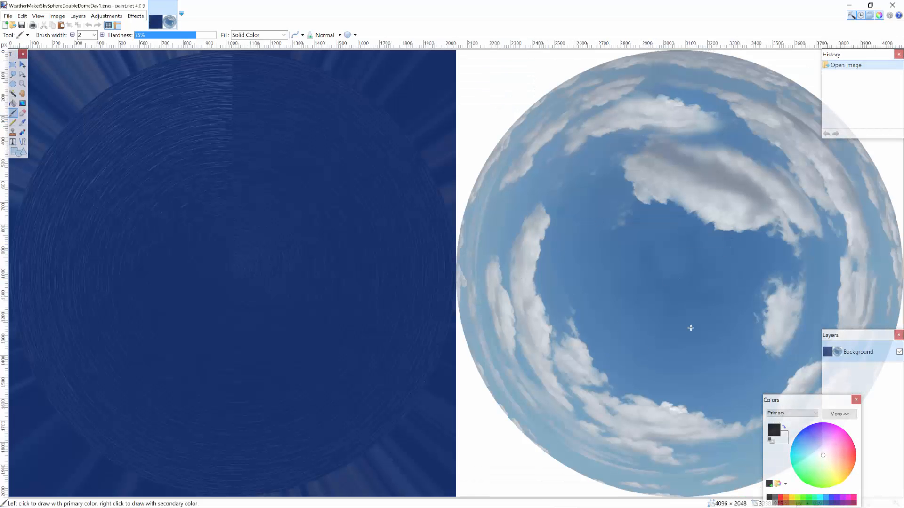
mouse_move(228, 295)
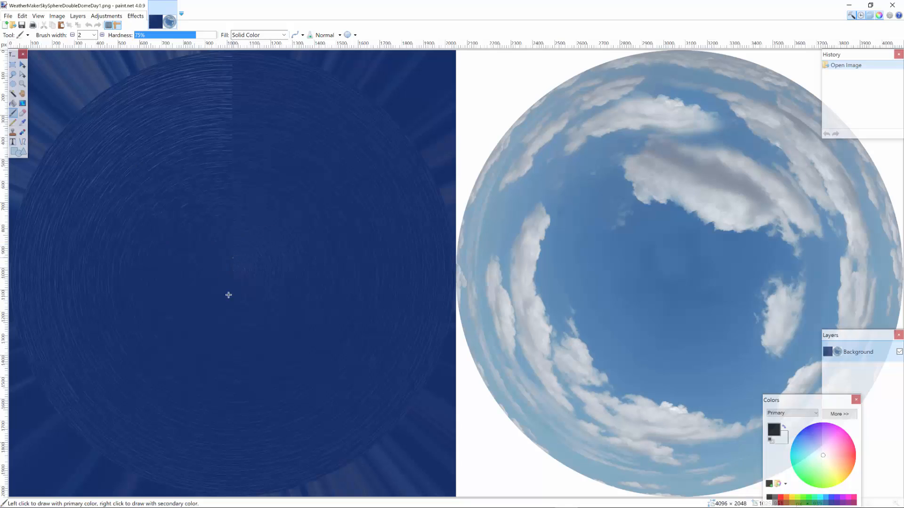
mouse_move(234, 152)
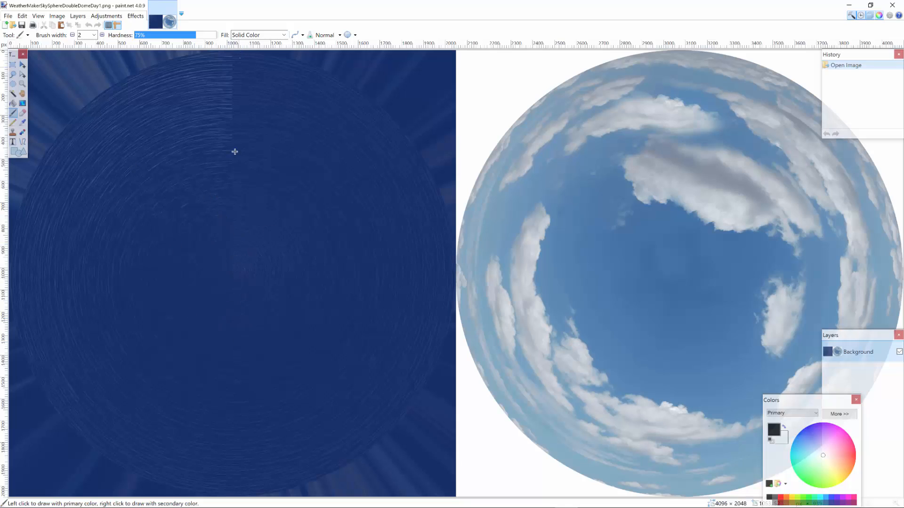
mouse_move(239, 177)
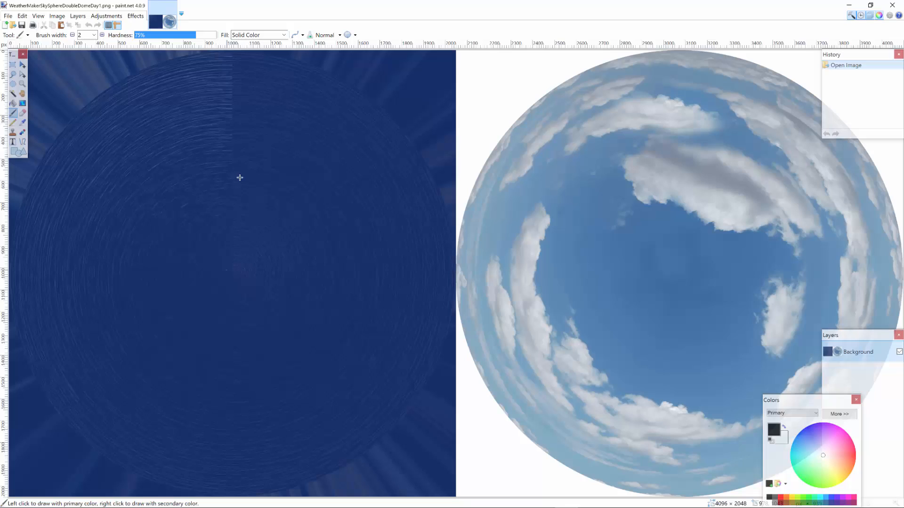
mouse_move(288, 322)
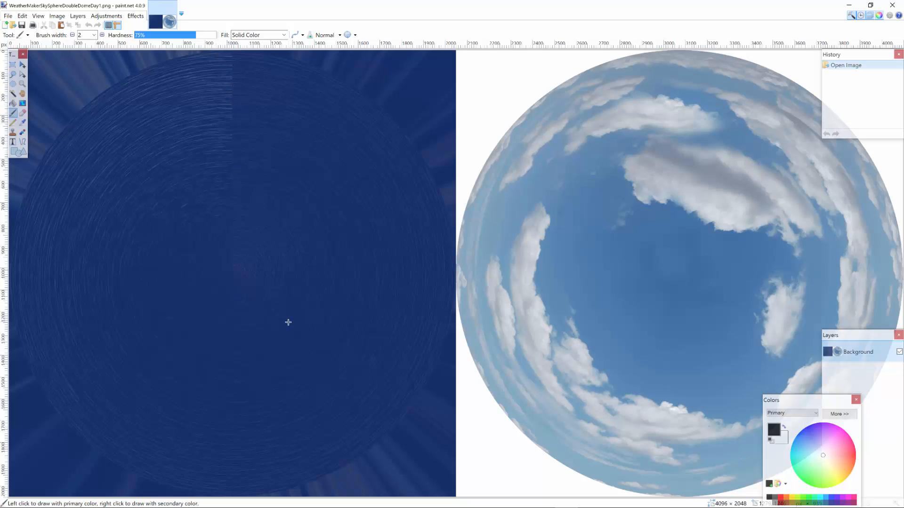
mouse_move(440, 126)
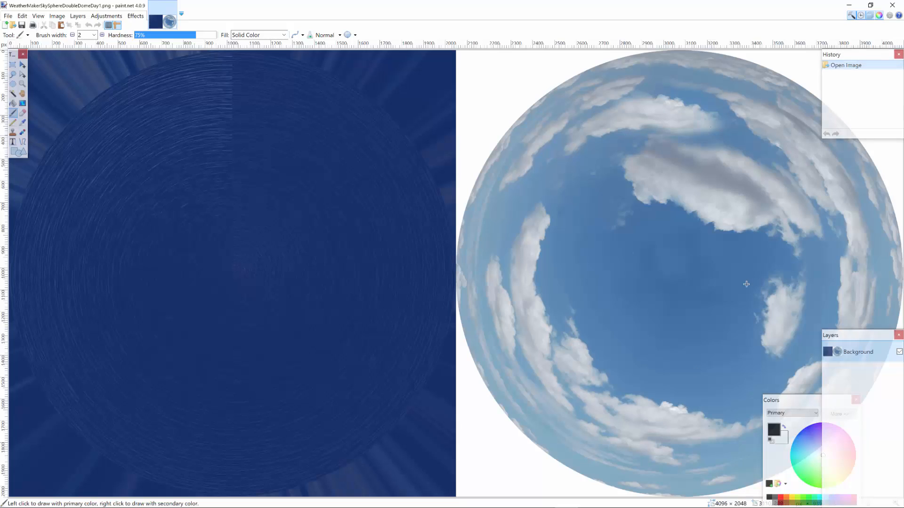
mouse_move(702, 298)
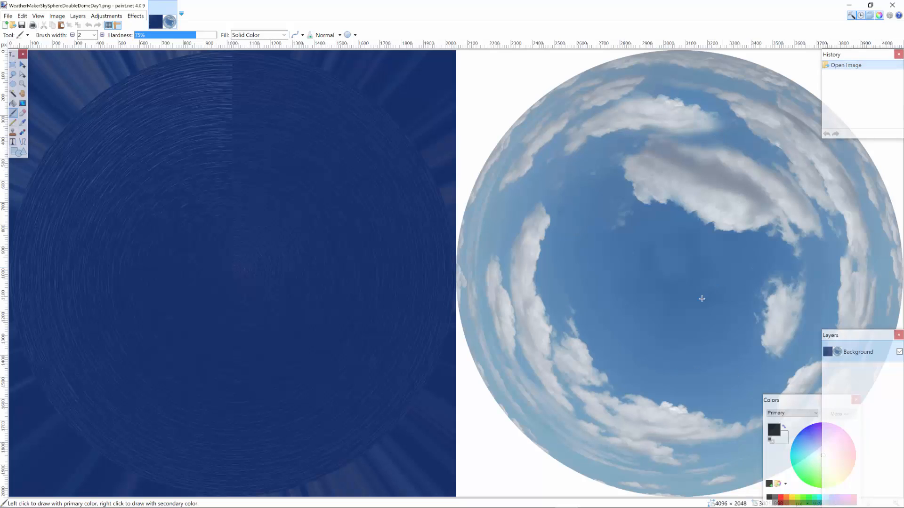
mouse_move(207, 273)
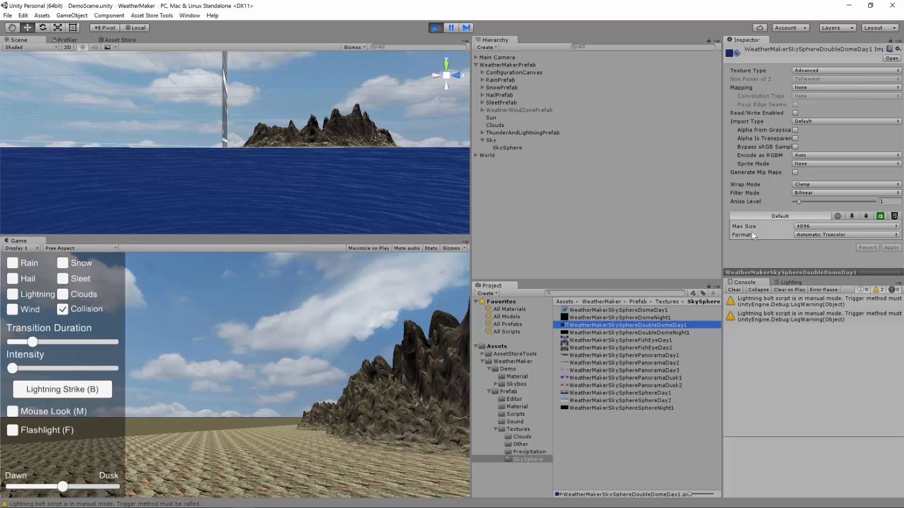
mouse_move(811, 251)
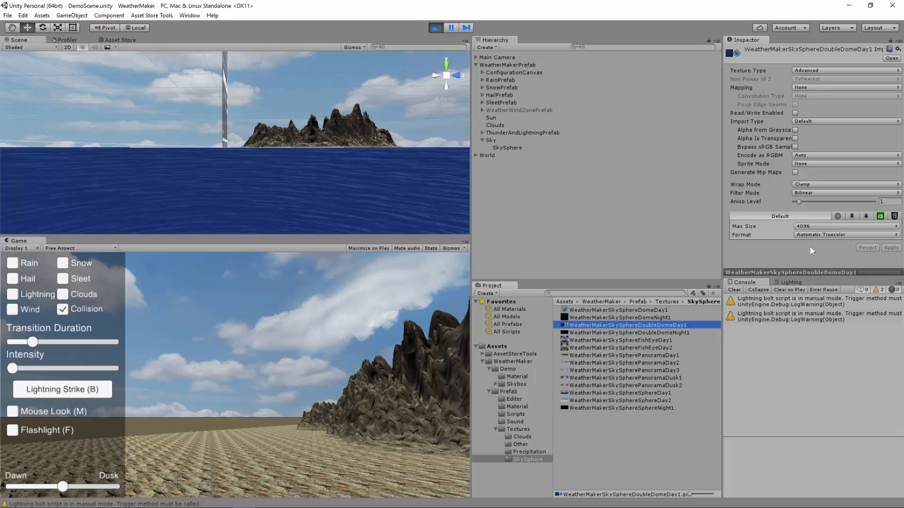
Step: Select SkySphere and assign WeatherMakerSkySphereSphereDay1 as its Day Texture
left_click(507, 148)
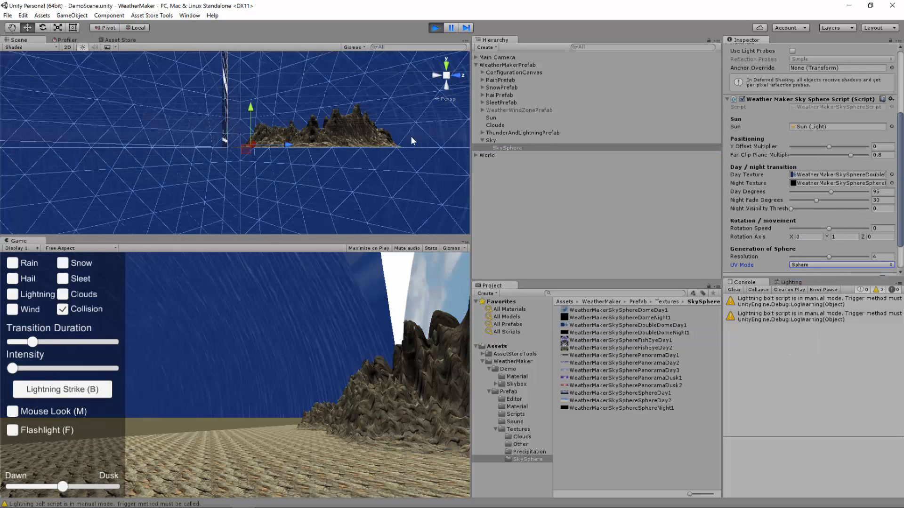
mouse_move(642, 394)
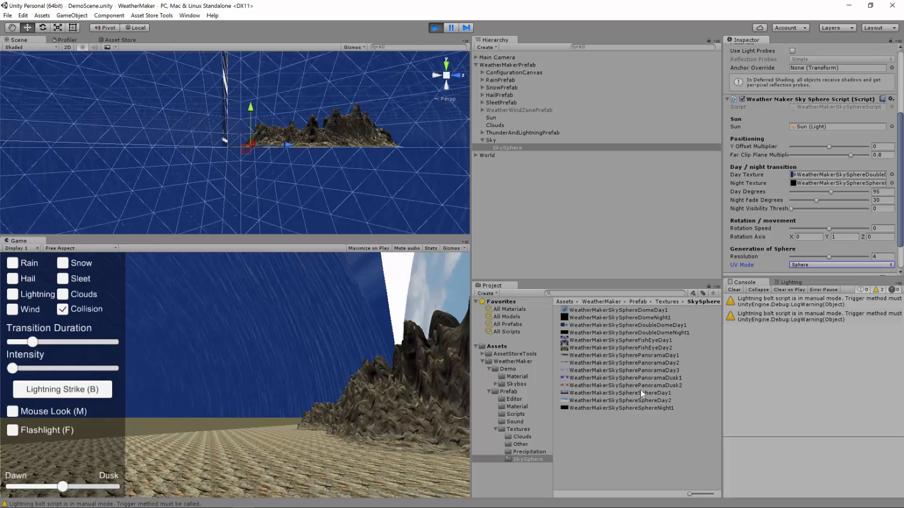
mouse_move(634, 396)
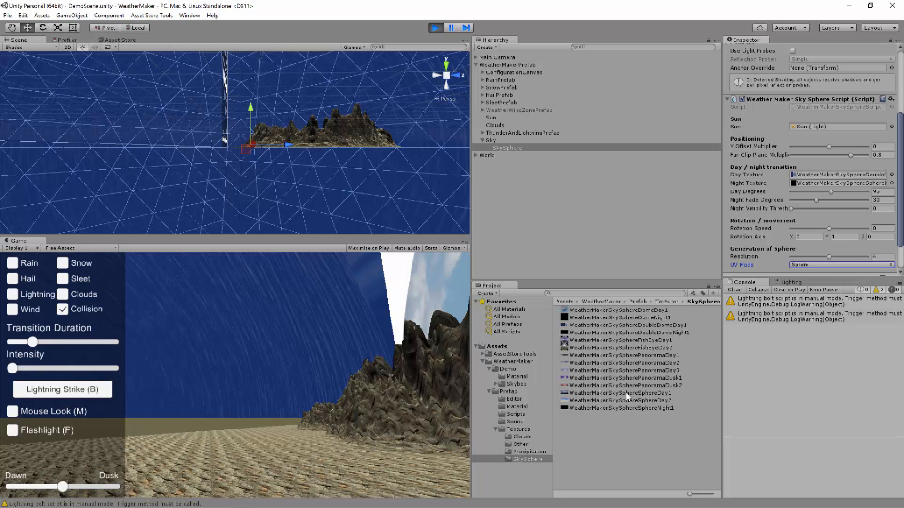
left_click(619, 392)
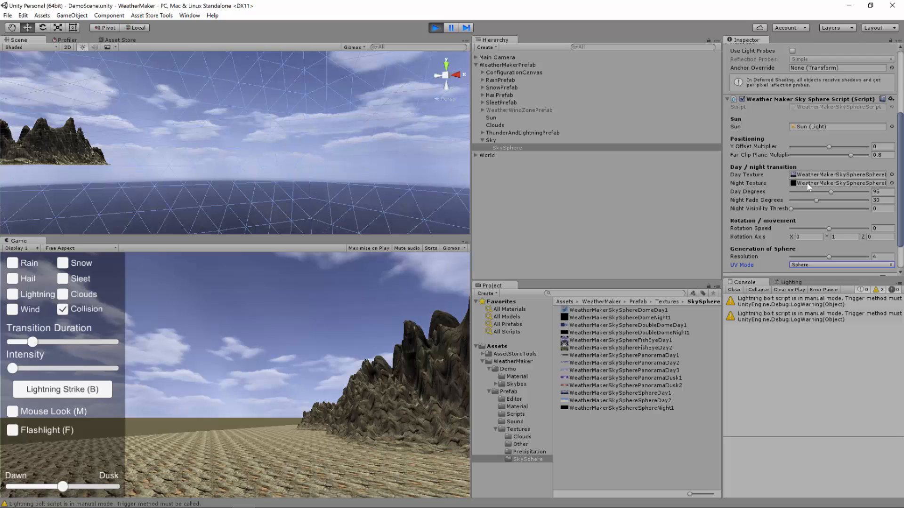
mouse_move(808, 185)
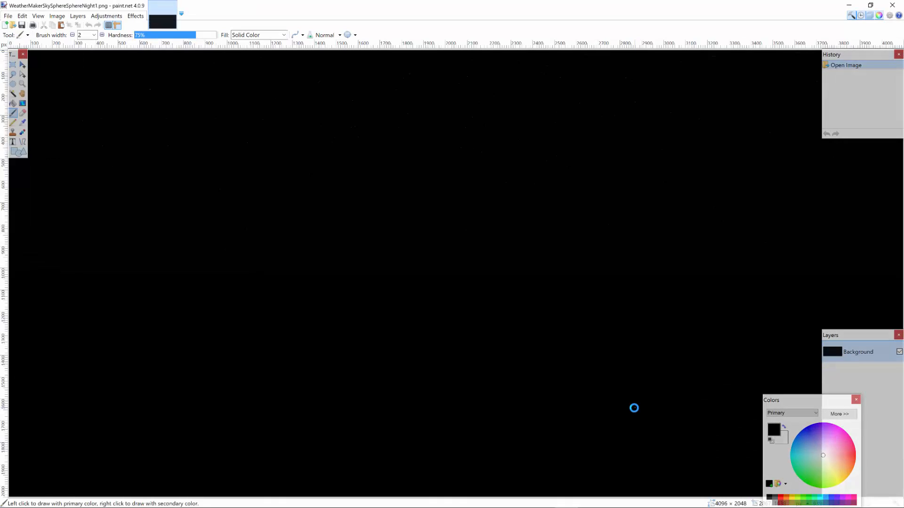
mouse_move(513, 344)
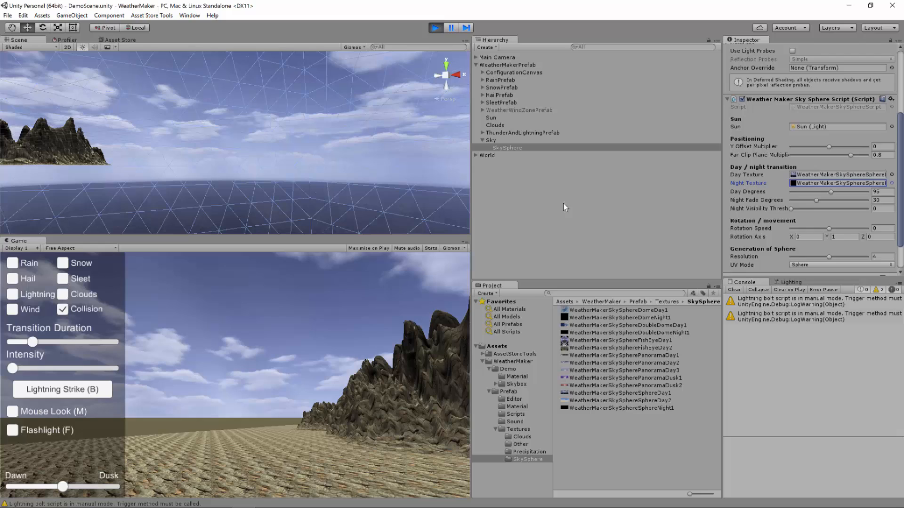
mouse_move(563, 207)
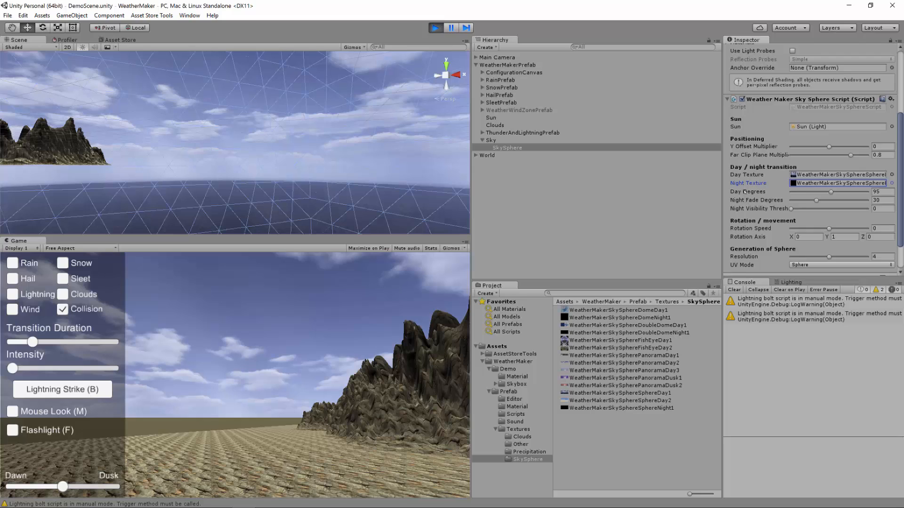
mouse_move(744, 192)
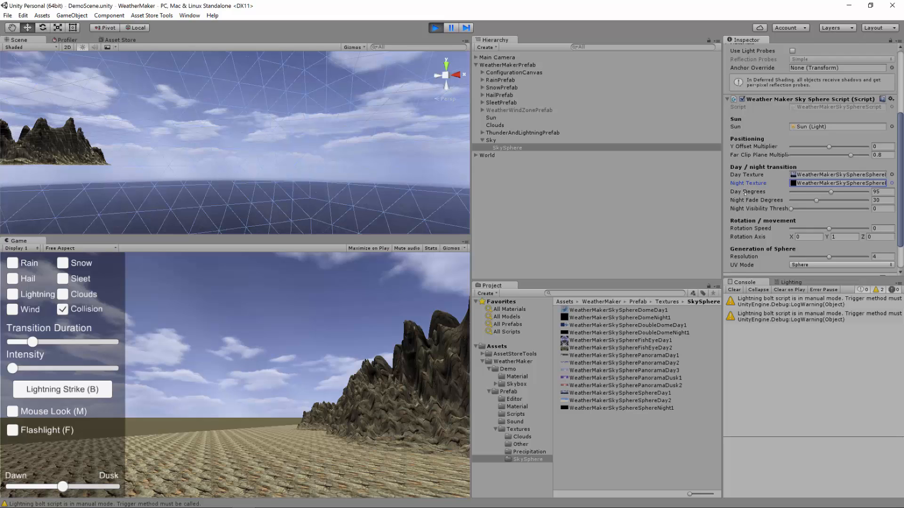
left_click(435, 27)
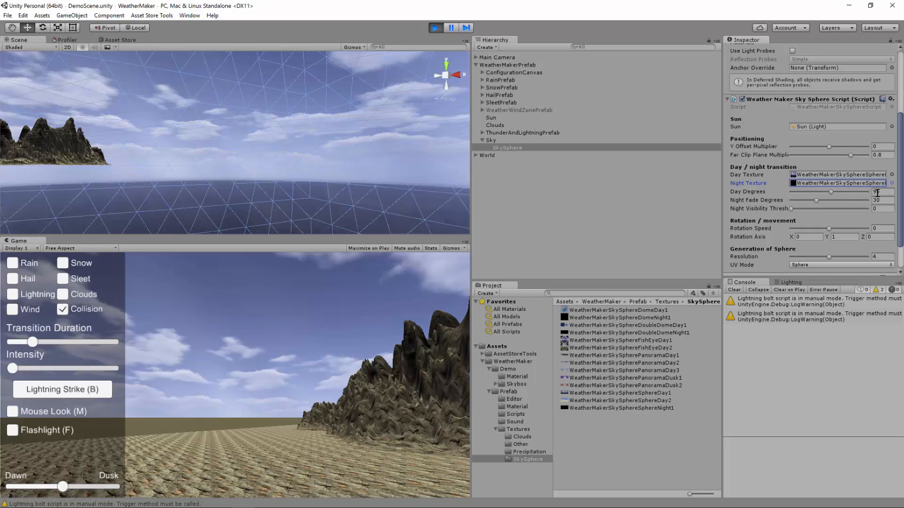
type("95")
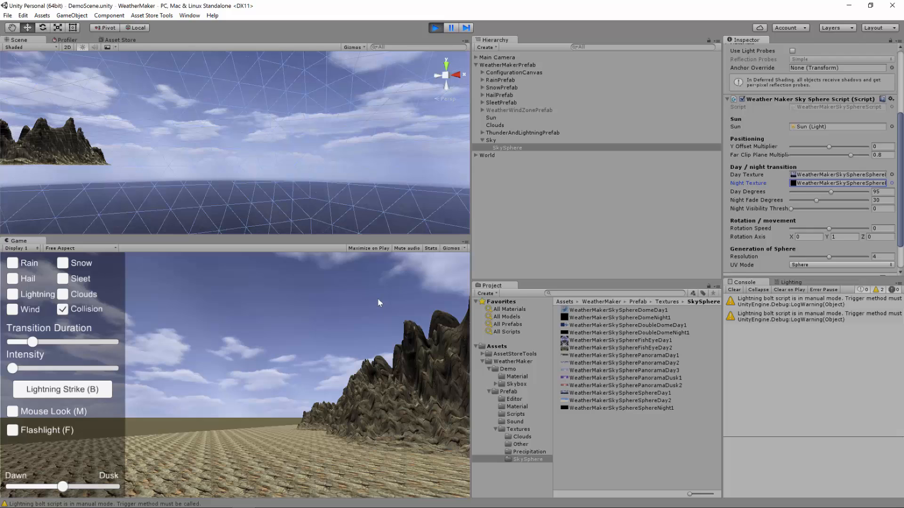
mouse_move(788, 221)
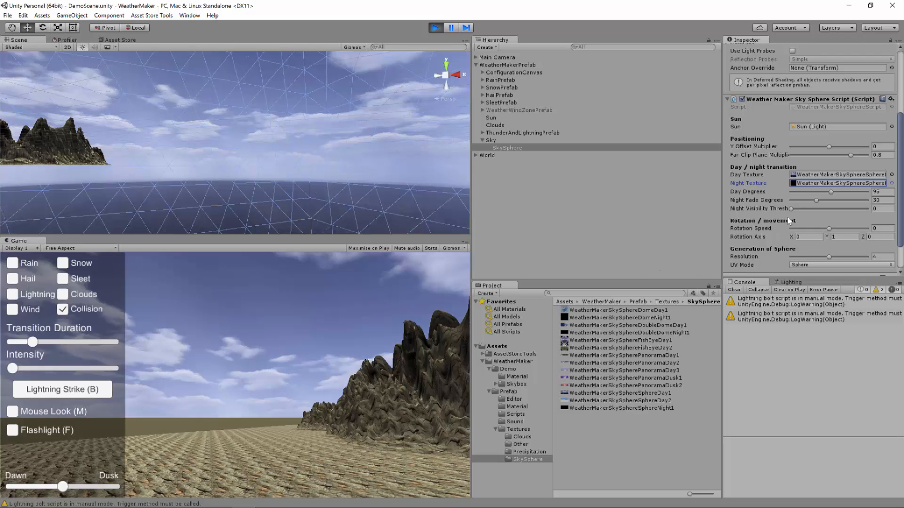
mouse_move(825, 212)
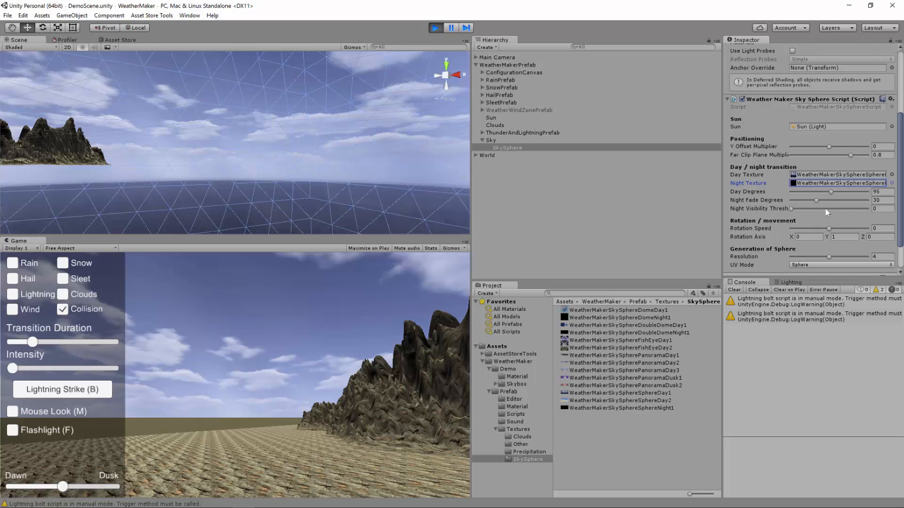
mouse_move(697, 261)
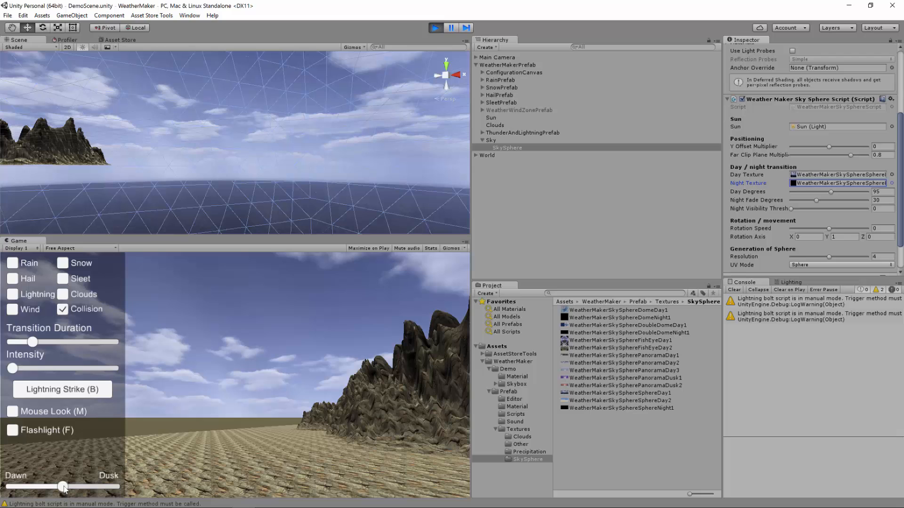
Step: Scrub the Dawn/Dusk slider from daylight down into full night
left_click_drag(64, 486, 52, 486)
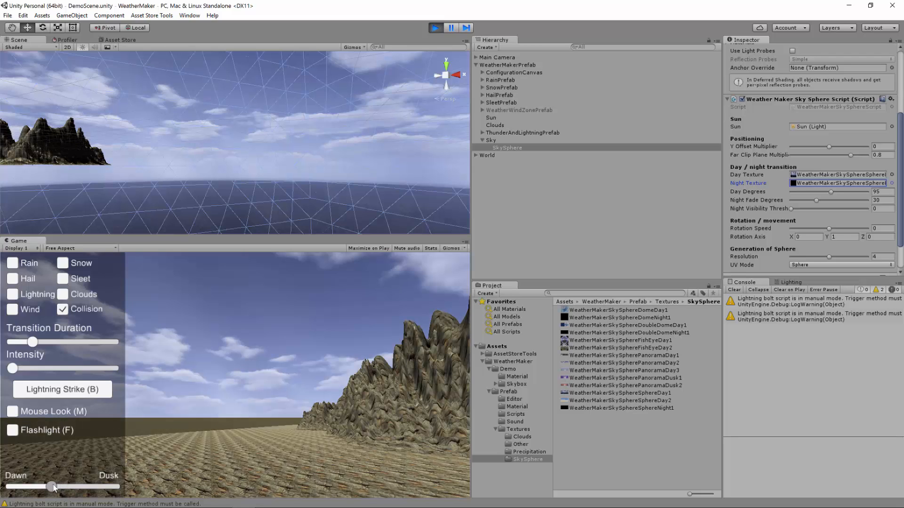
left_click_drag(53, 486, 39, 485)
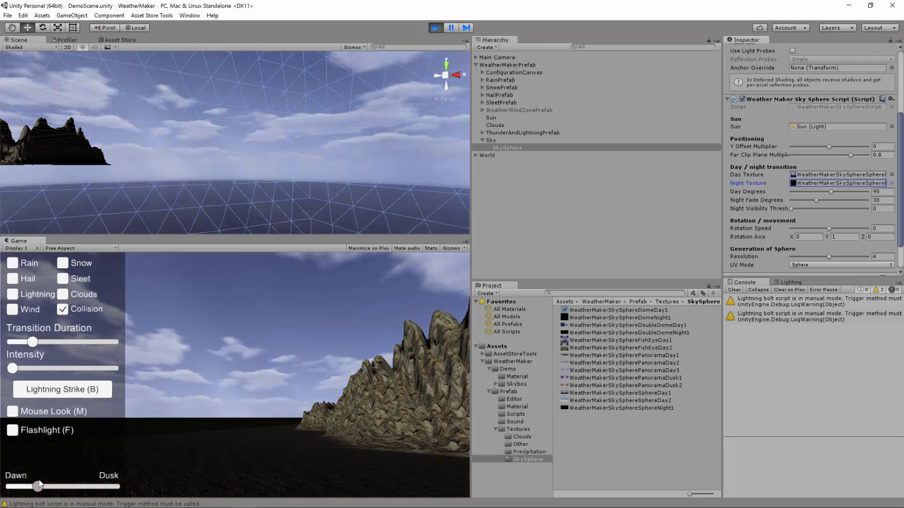
left_click_drag(39, 486, 37, 486)
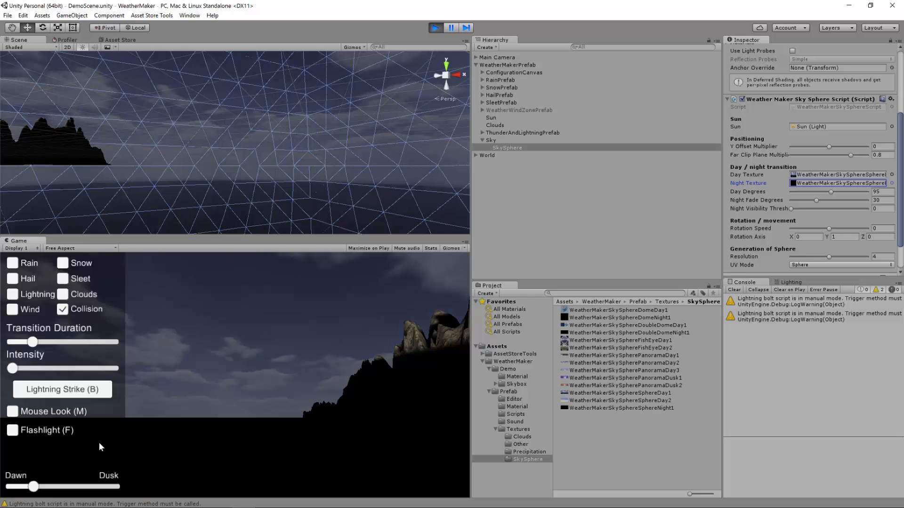
left_click_drag(33, 486, 37, 486)
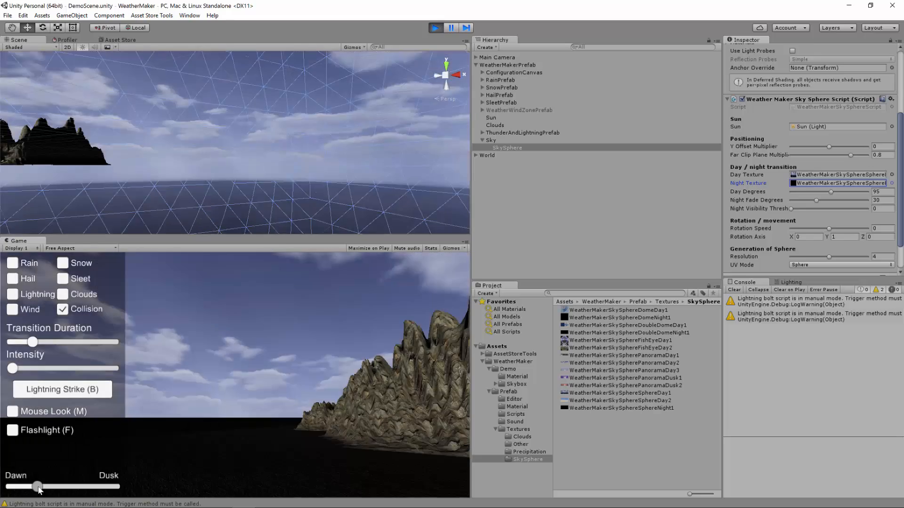
left_click_drag(36, 486, 30, 486)
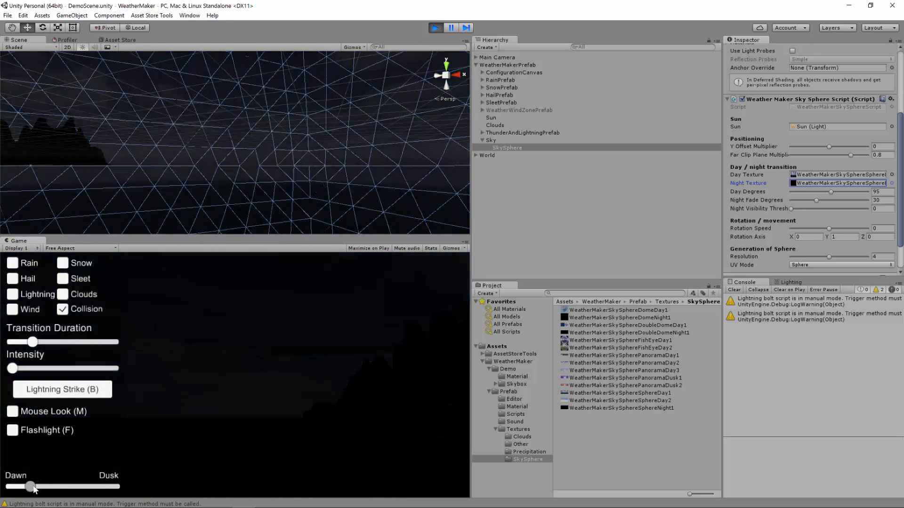
left_click_drag(34, 487, 31, 487)
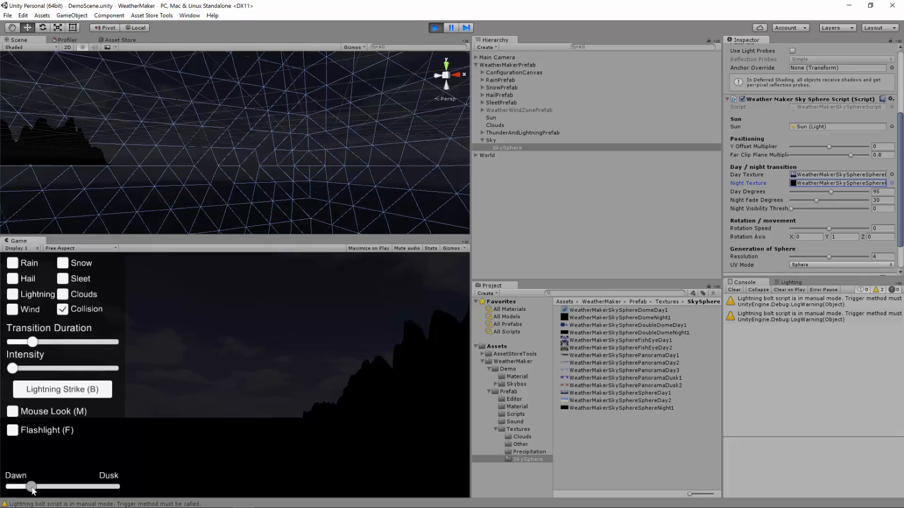
left_click_drag(31, 486, 33, 490)
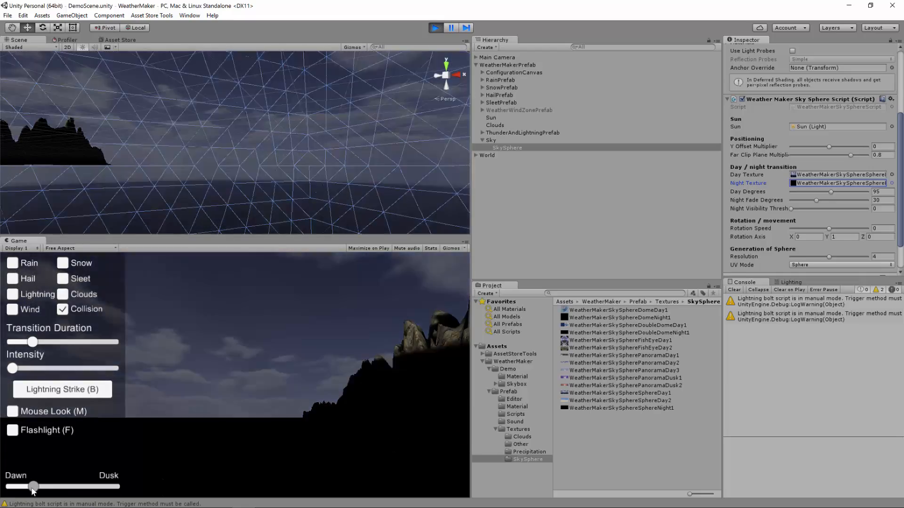
left_click_drag(33, 487, 31, 487)
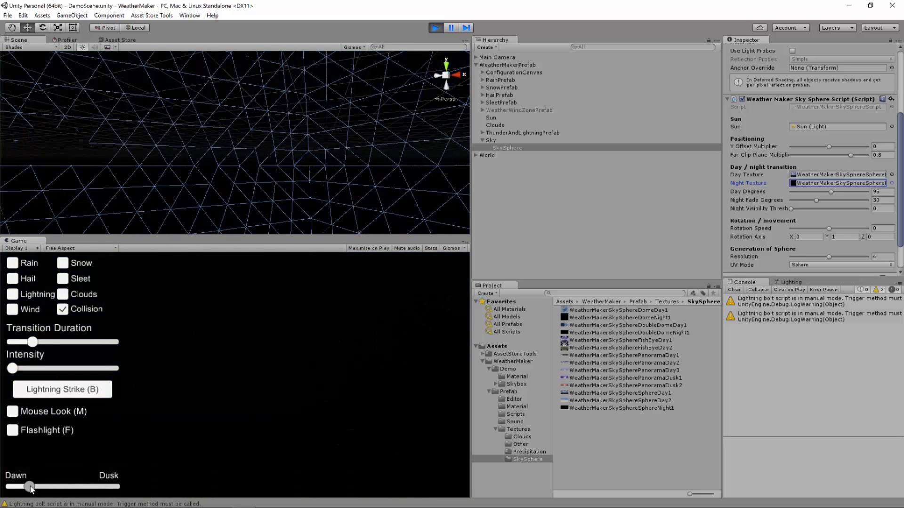
left_click_drag(30, 487, 33, 487)
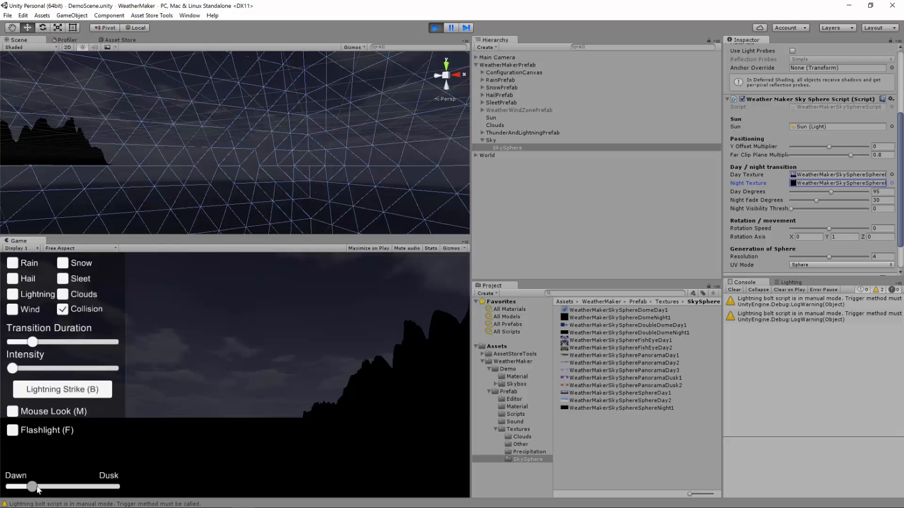
left_click_drag(33, 487, 25, 487)
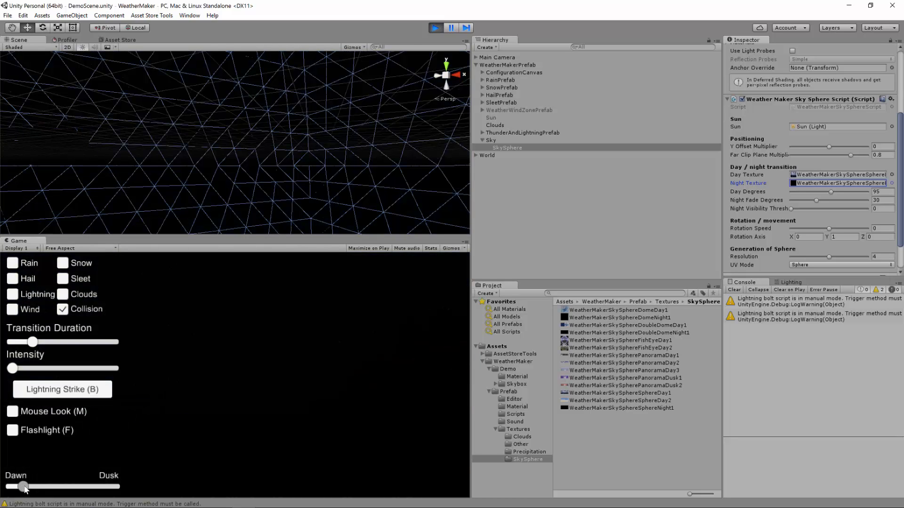
Step: Sweep the time of day from dawn past dusk, then back toward dawn
left_click_drag(24, 486, 10, 486)
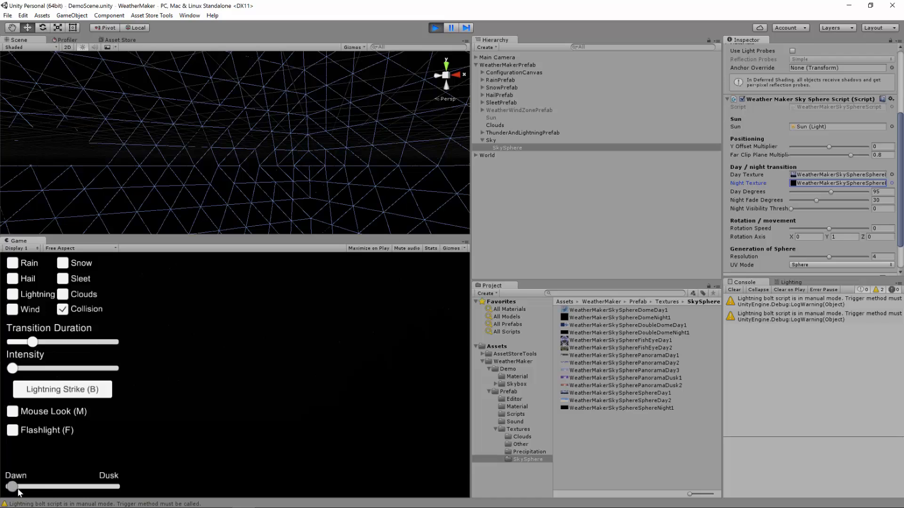
left_click_drag(10, 486, 89, 486)
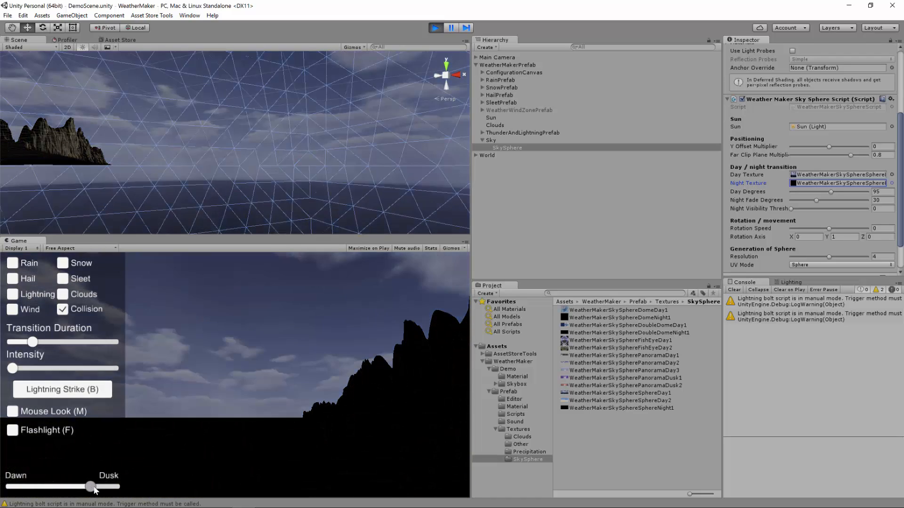
left_click_drag(90, 486, 96, 486)
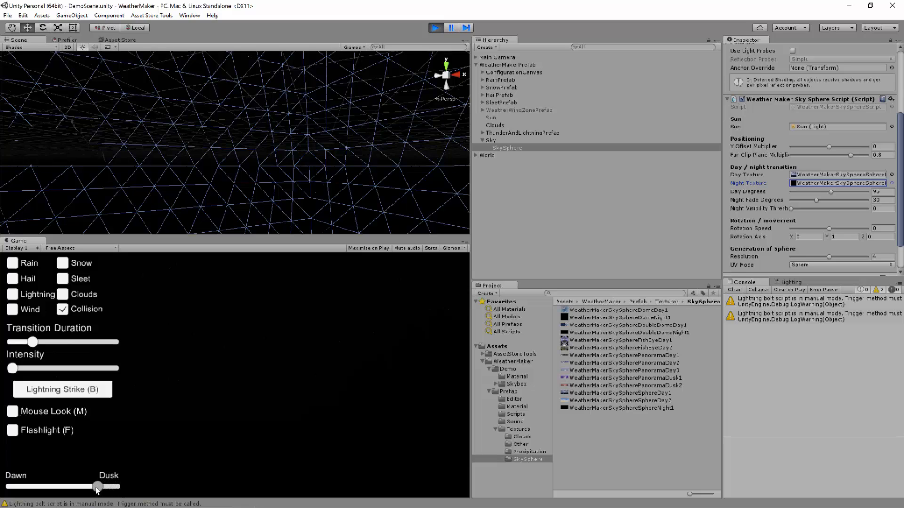
left_click_drag(96, 486, 55, 486)
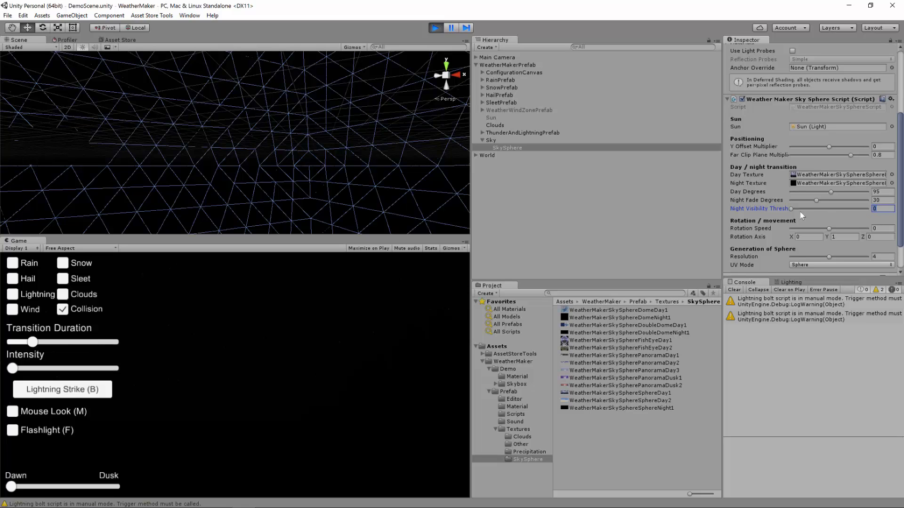
left_click_drag(791, 208, 809, 208)
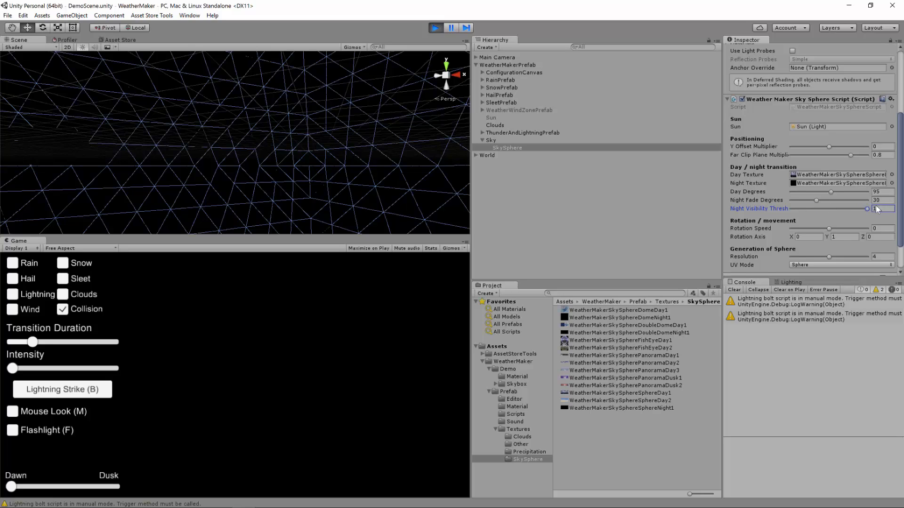
left_click_drag(868, 208, 863, 209)
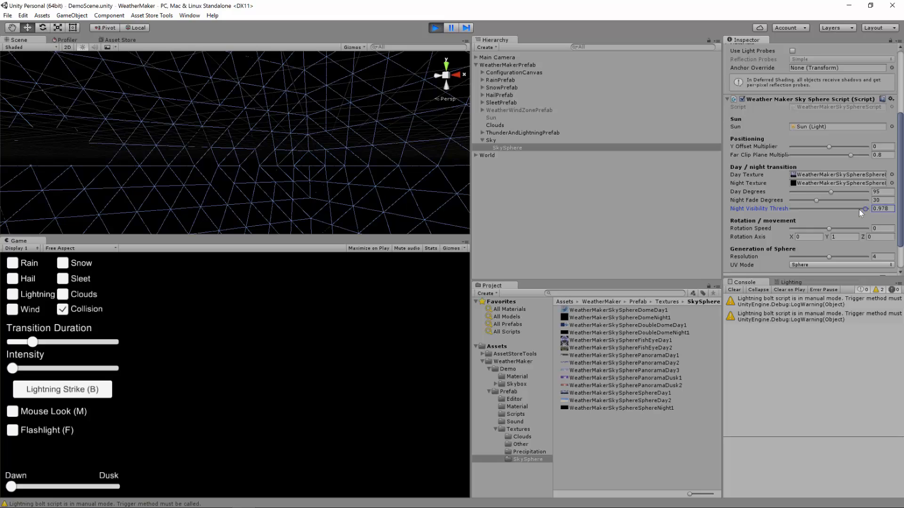
left_click_drag(864, 208, 792, 208)
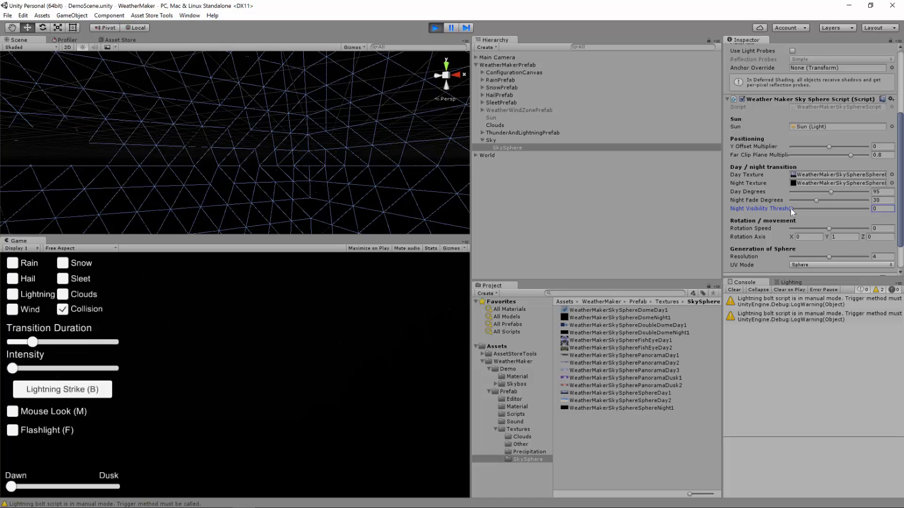
mouse_move(792, 225)
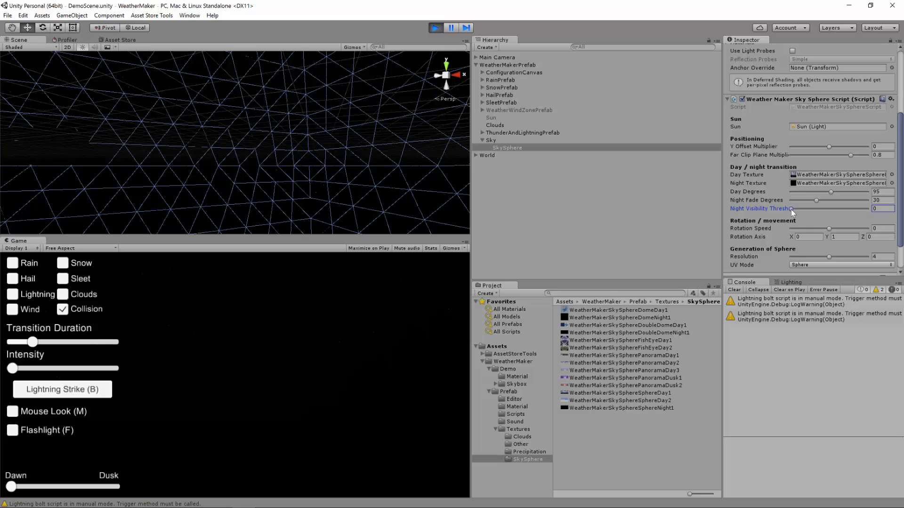
mouse_move(397, 109)
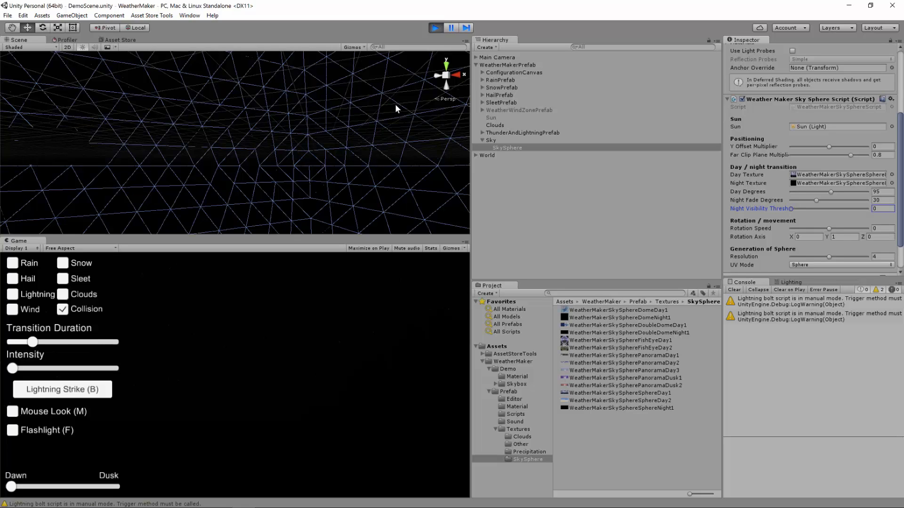
left_click_drag(791, 208, 797, 209)
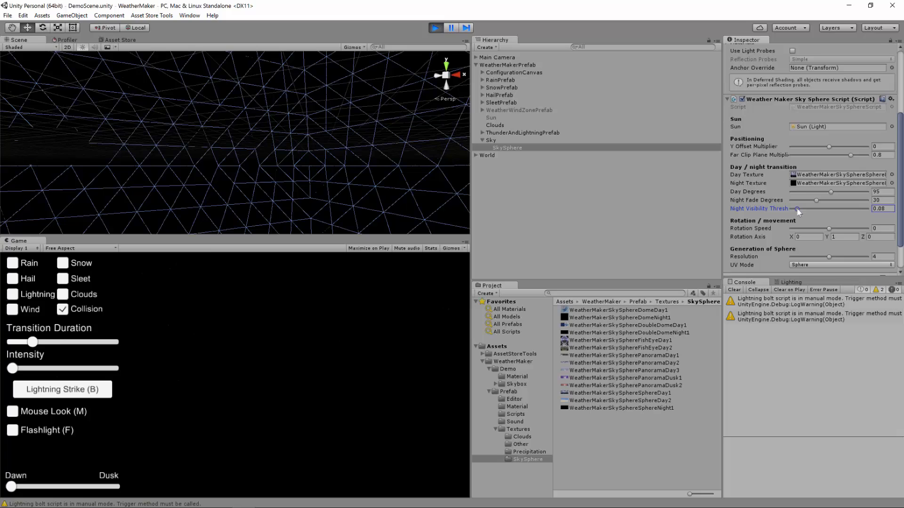
left_click_drag(797, 208, 801, 208)
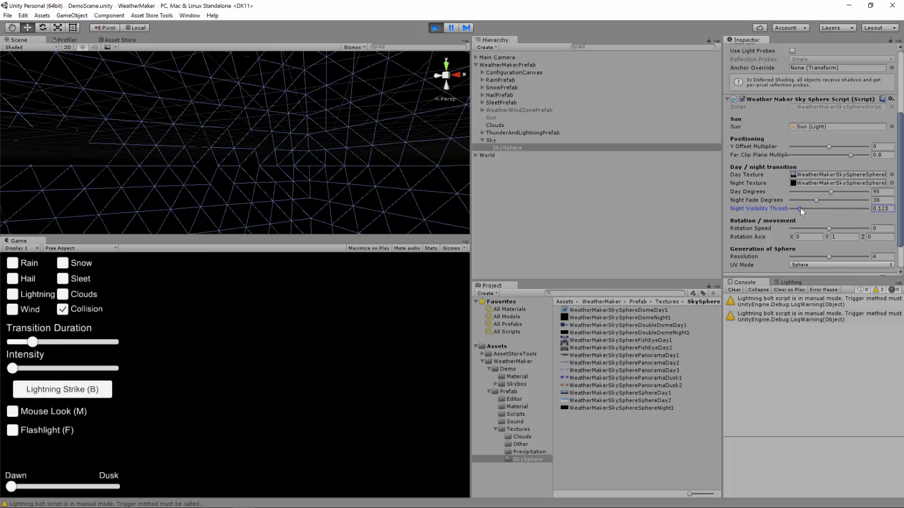
left_click_drag(800, 208, 805, 208)
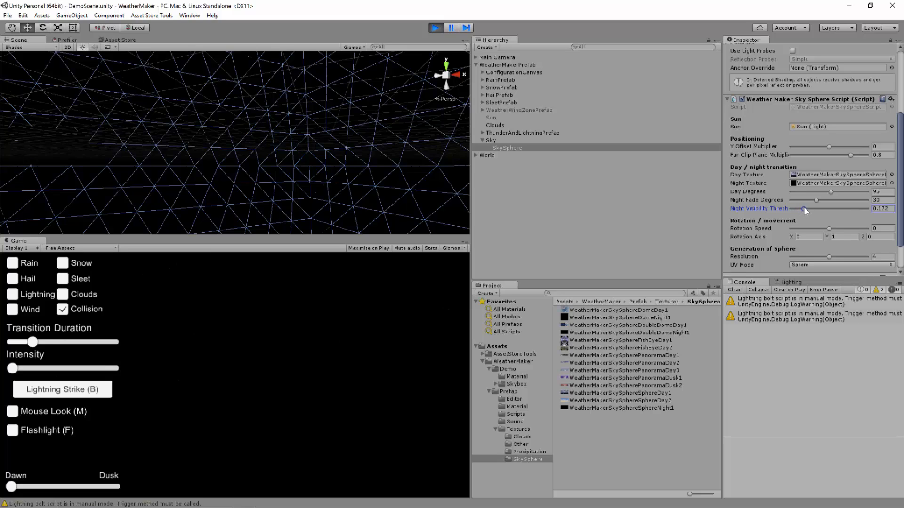
left_click_drag(805, 208, 813, 209)
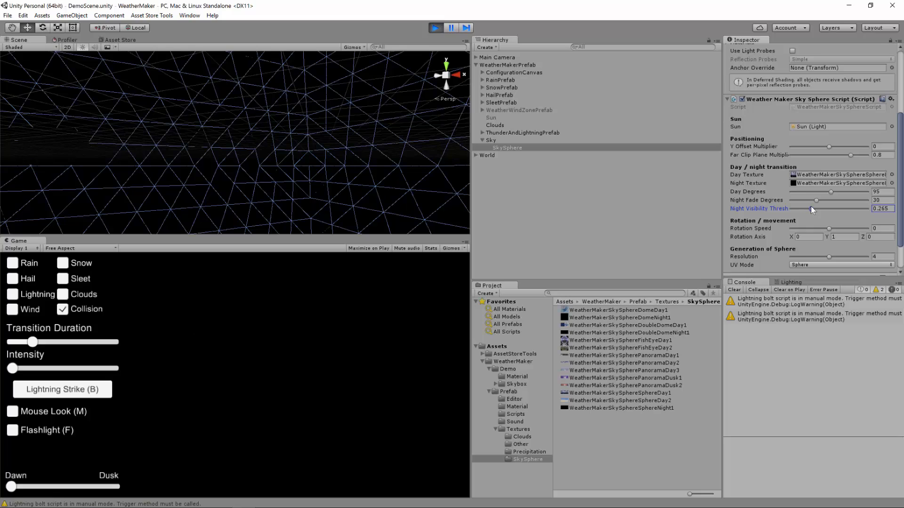
left_click_drag(816, 208, 801, 208)
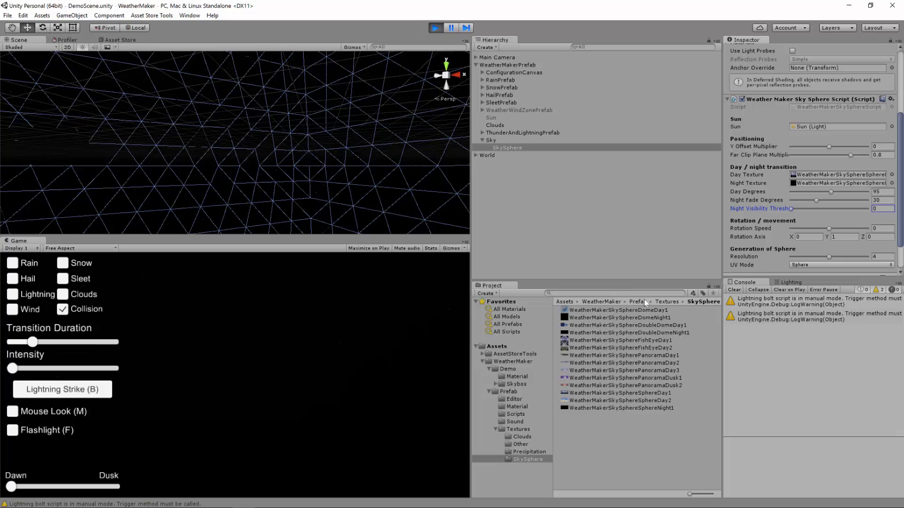
mouse_move(585, 215)
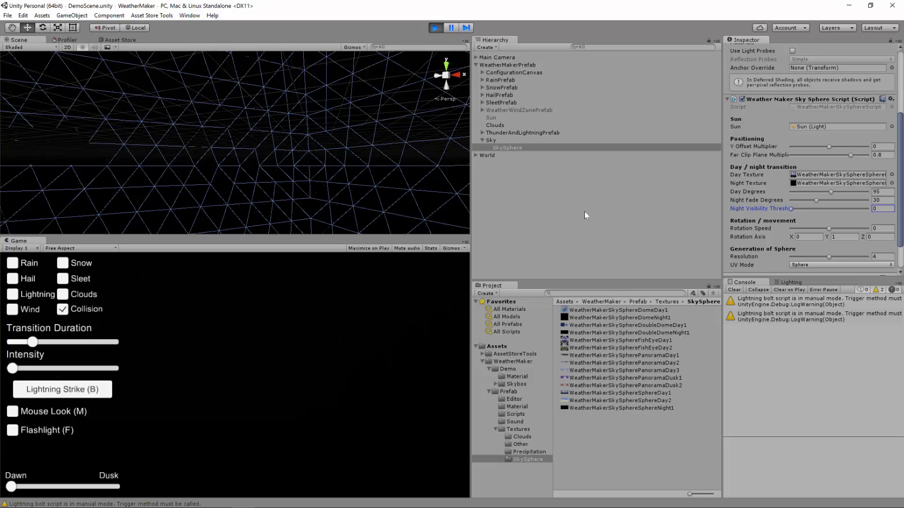
mouse_move(791, 212)
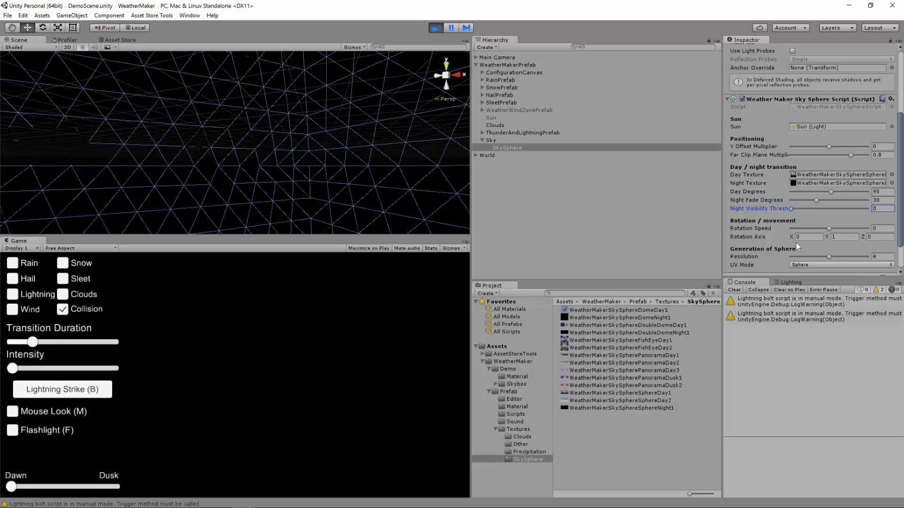
mouse_move(24, 470)
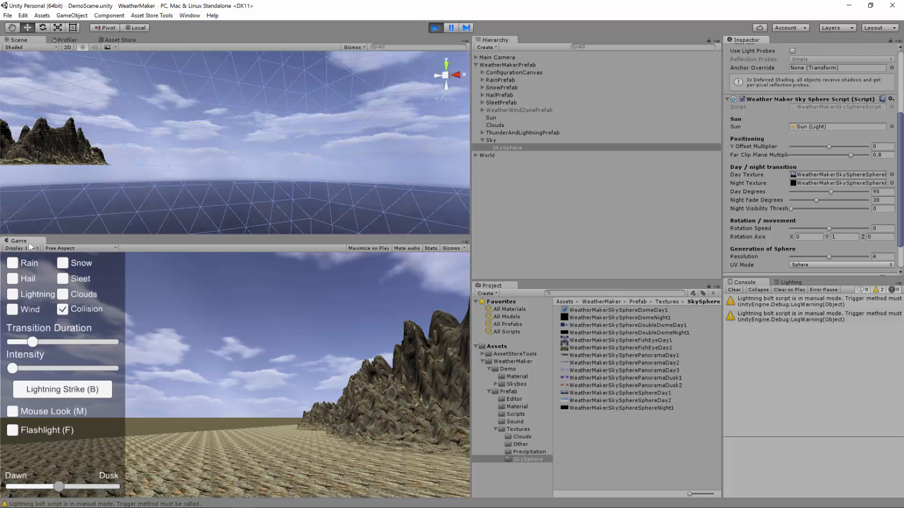
mouse_move(830, 232)
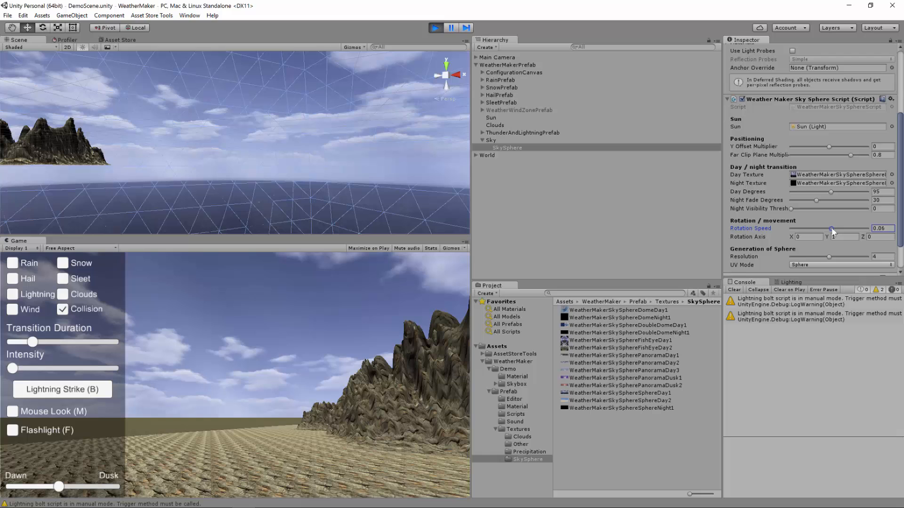
Step: Set sky sphere rotation speed to 1 and edit the Rotation Axis Y and Z fields
left_click_drag(830, 229, 837, 229)
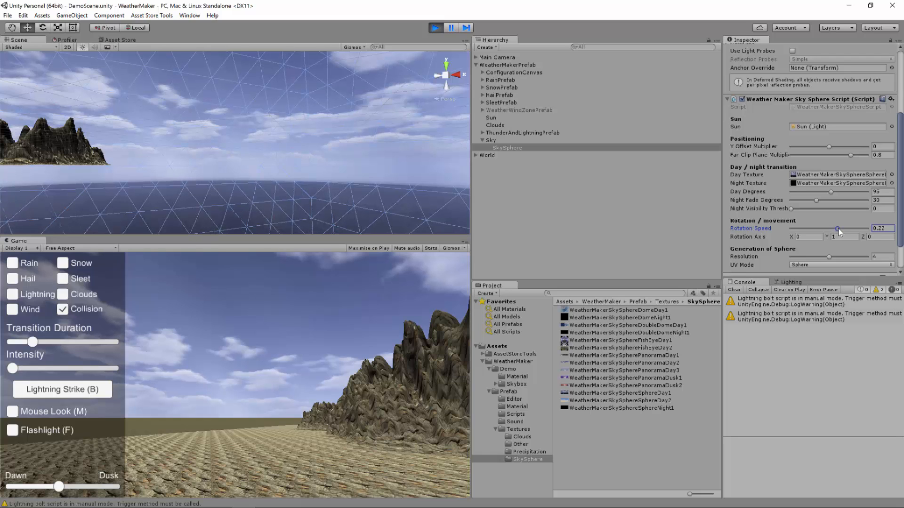
left_click_drag(837, 228, 839, 228)
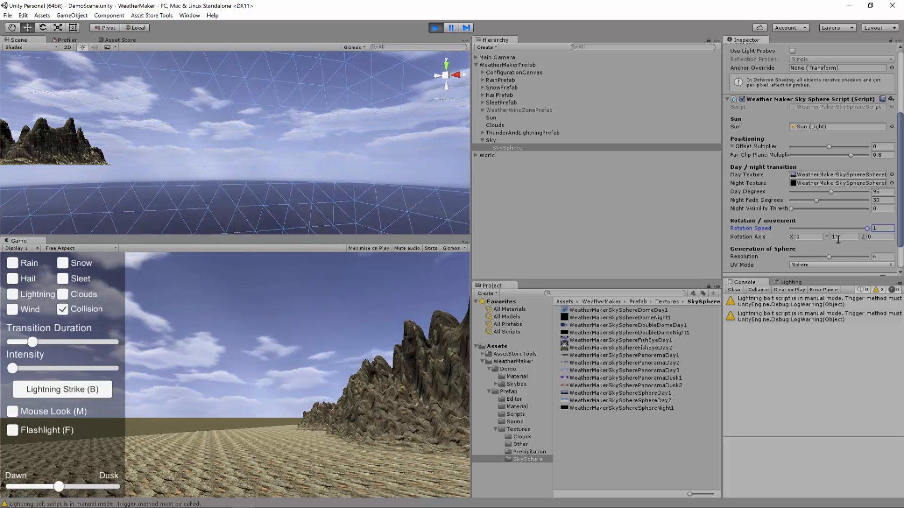
left_click(844, 237)
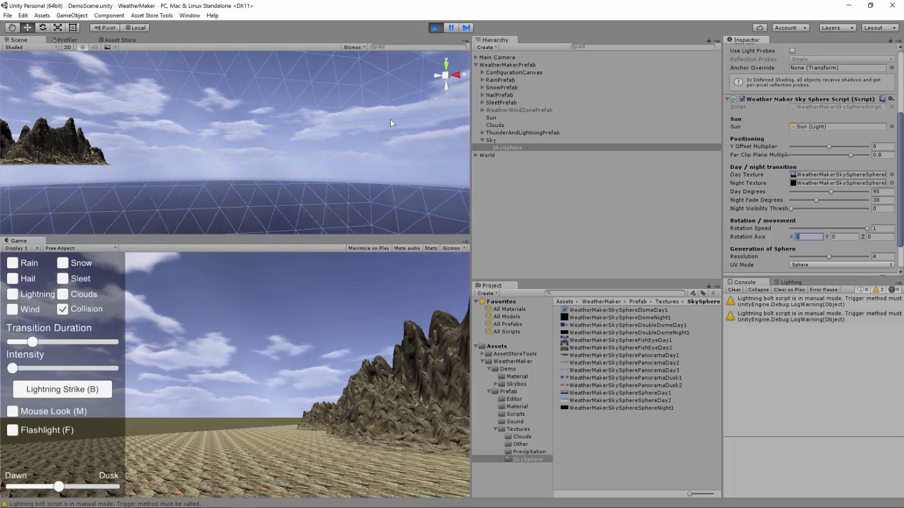
type("1")
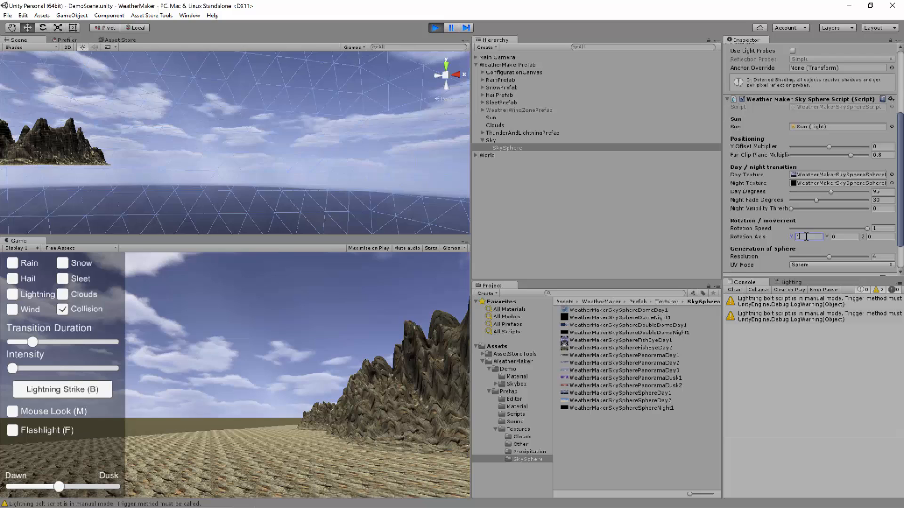
type("0")
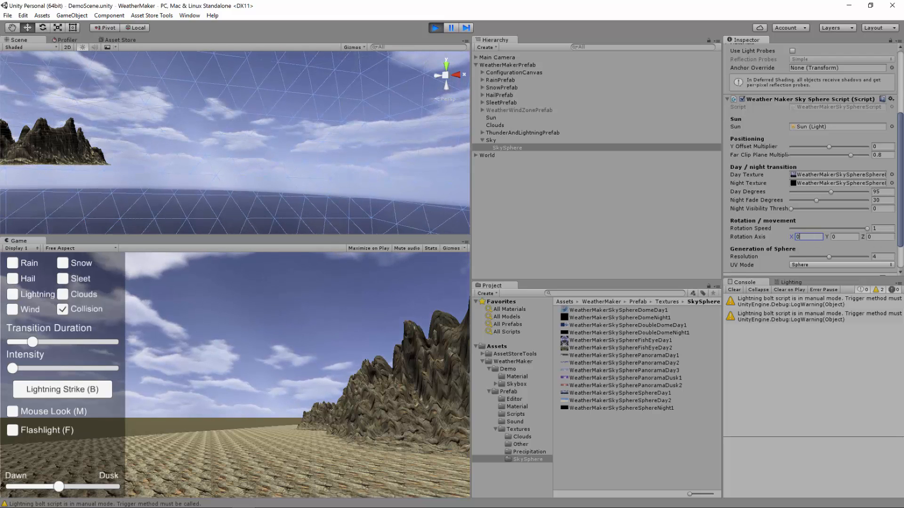
left_click(875, 236)
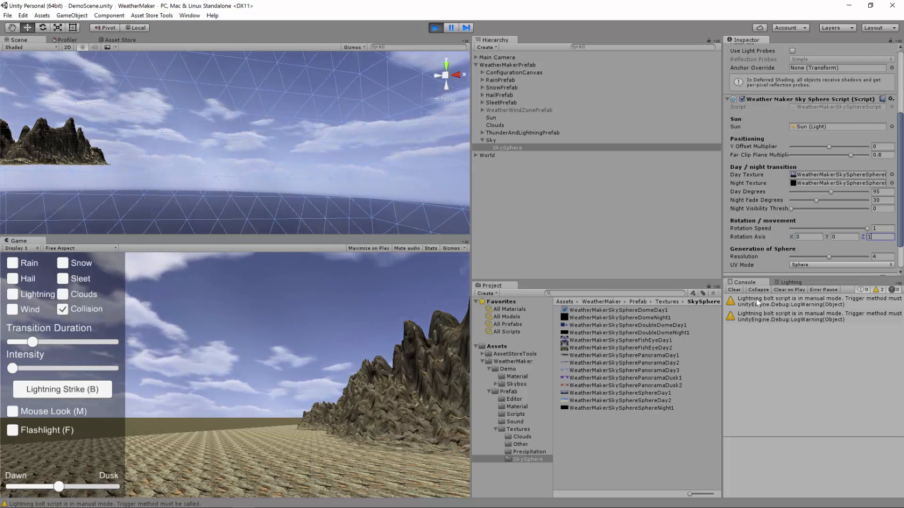
left_click(844, 236)
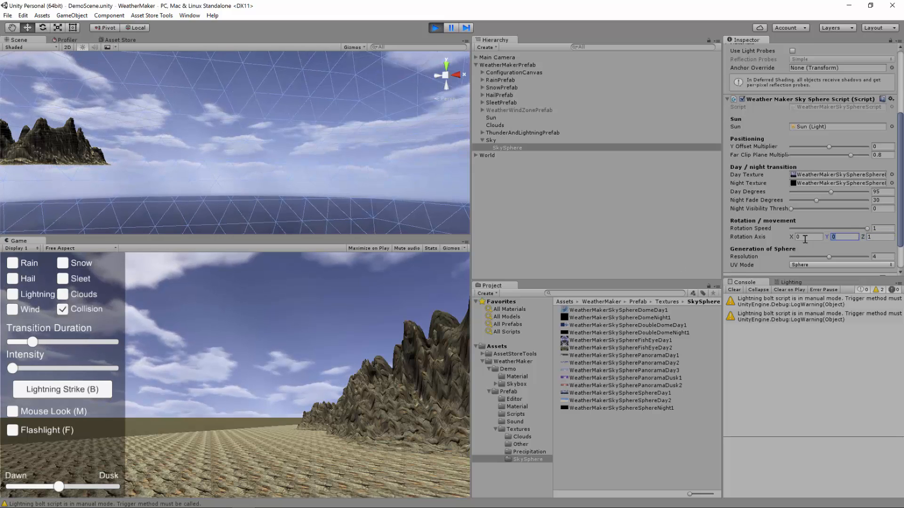
left_click(807, 236)
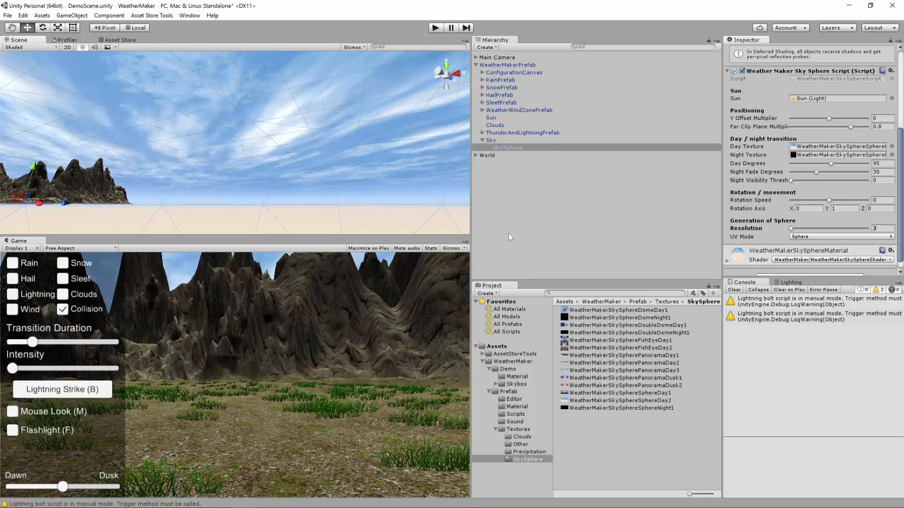
Step: Reselect SkySphere and drag its Resolution slider down to 4
left_click(880, 229)
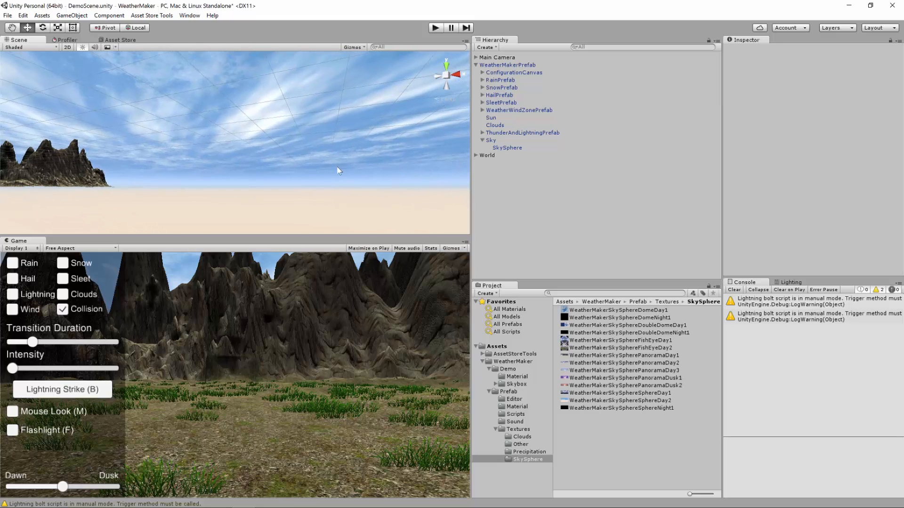
left_click(506, 147)
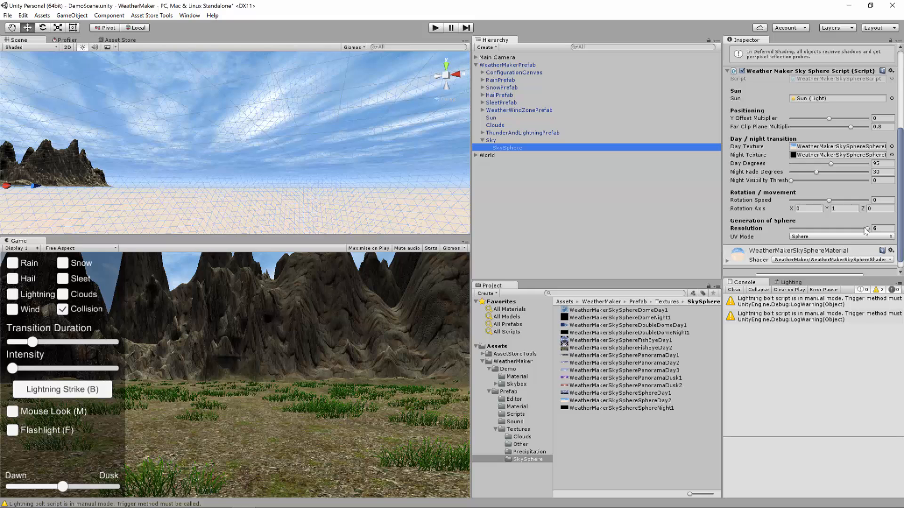
left_click_drag(864, 228, 827, 229)
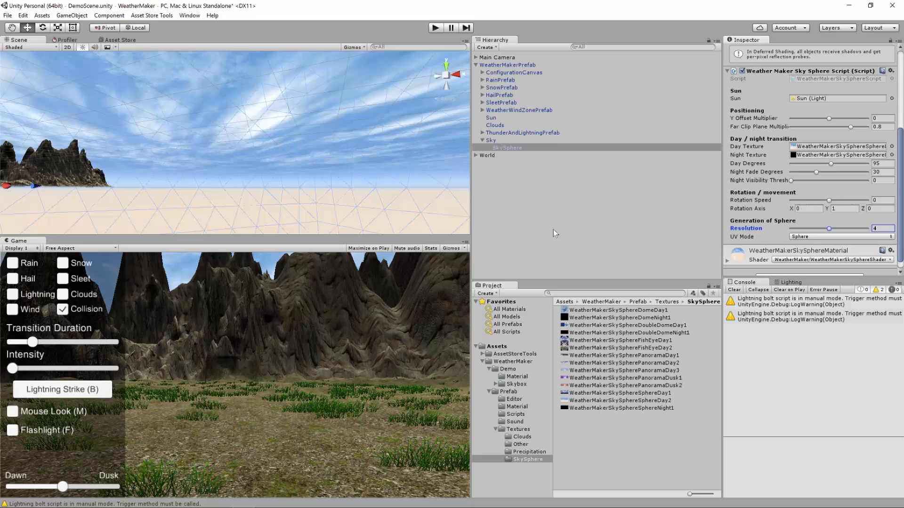
left_click(507, 148)
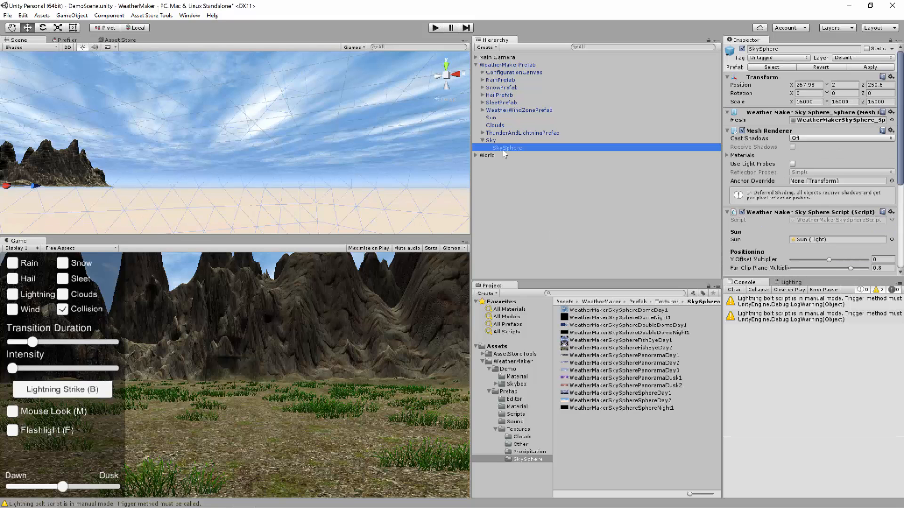
scroll("down", 3)
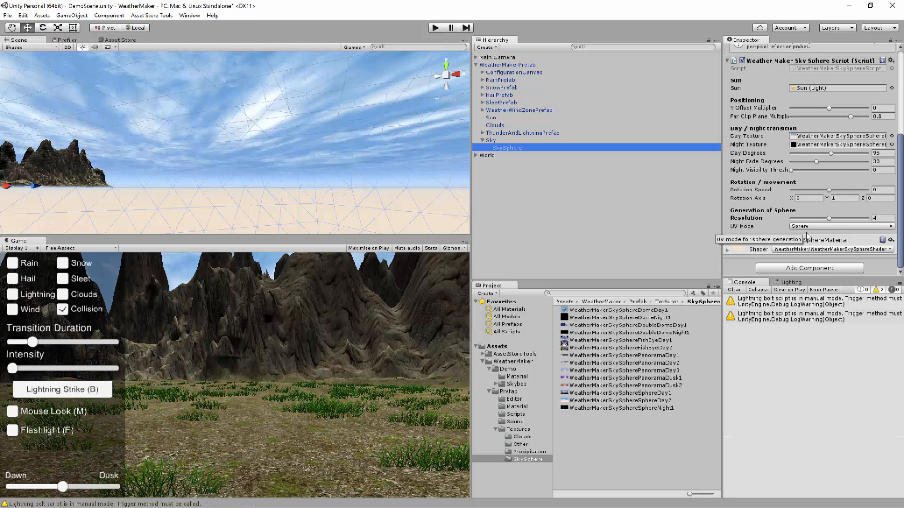
Step: Set the sky sphere's UV Mode to Fish Eye Mirrored, then reopen the UV Mode list
left_click(839, 226)
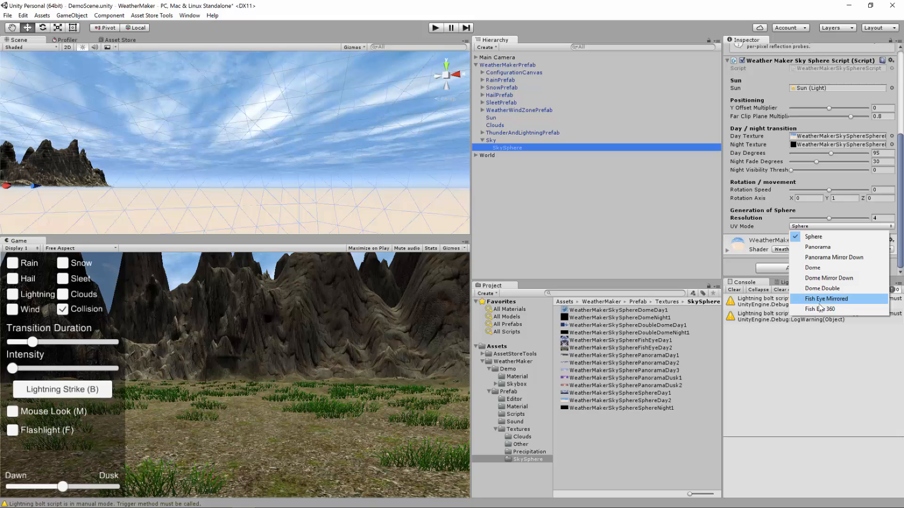
mouse_move(824, 309)
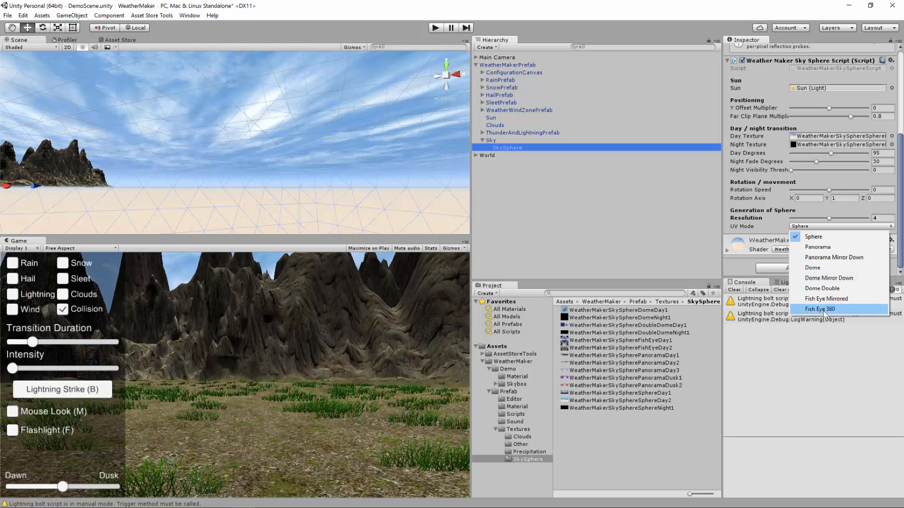
mouse_move(825, 299)
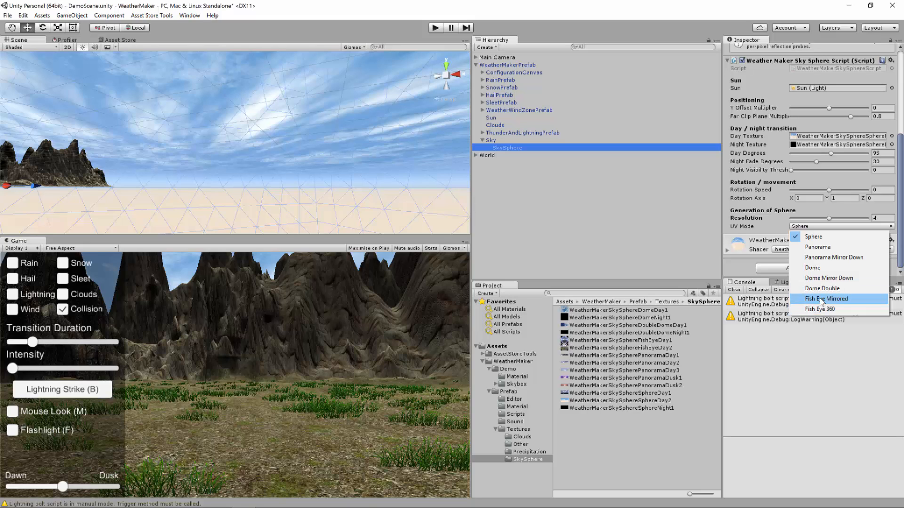
left_click(826, 298)
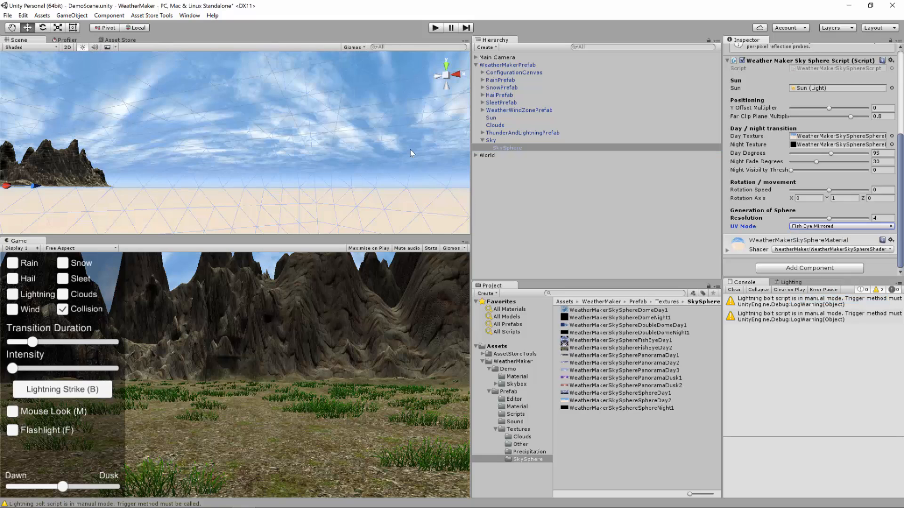
mouse_move(330, 160)
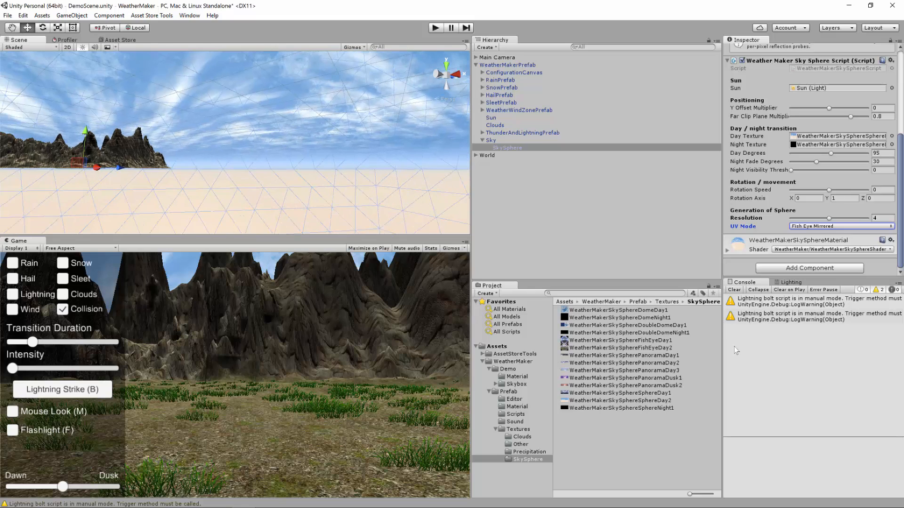
left_click(620, 340)
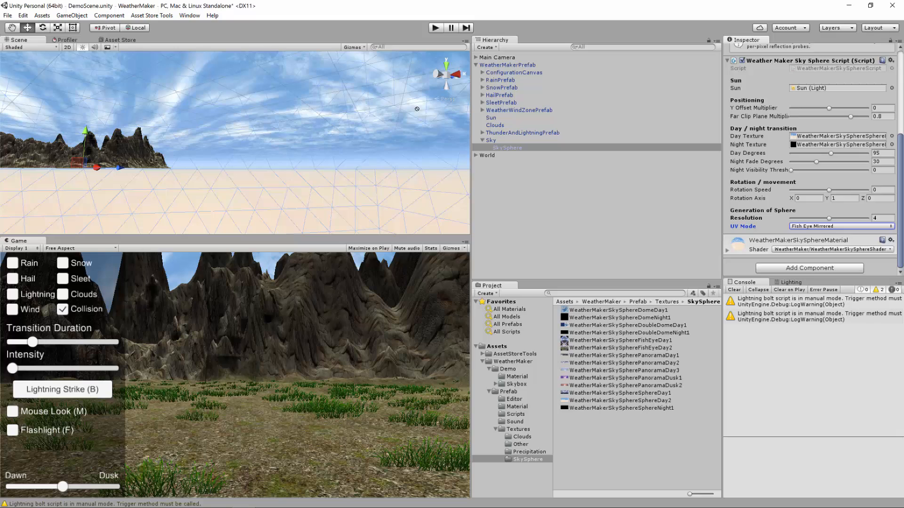
left_click(839, 226)
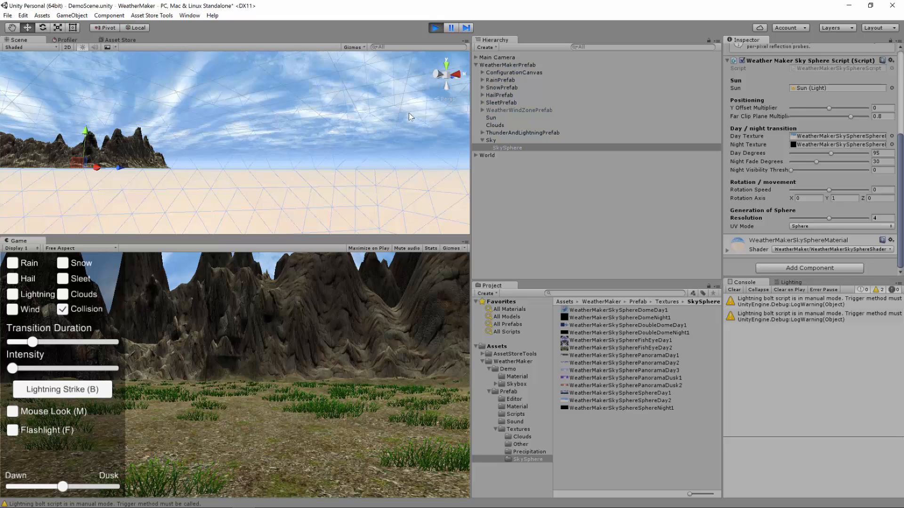
left_click(839, 226)
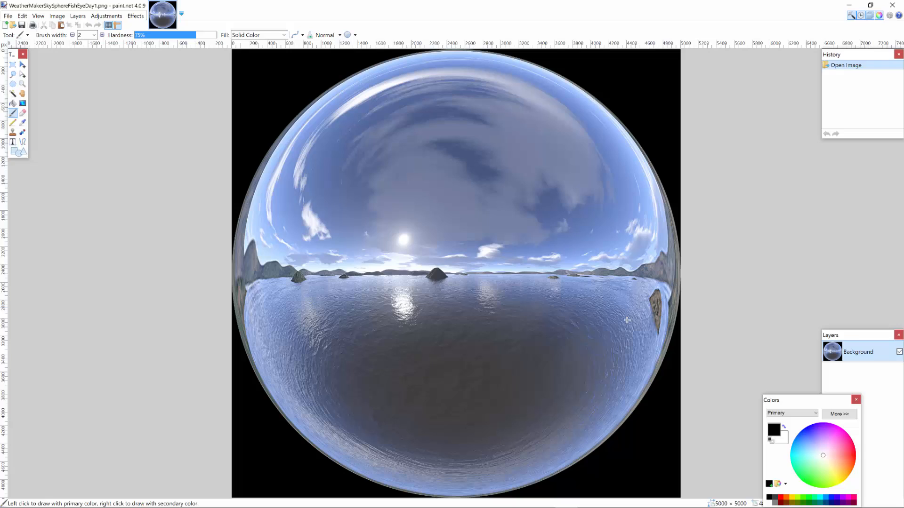
mouse_move(508, 247)
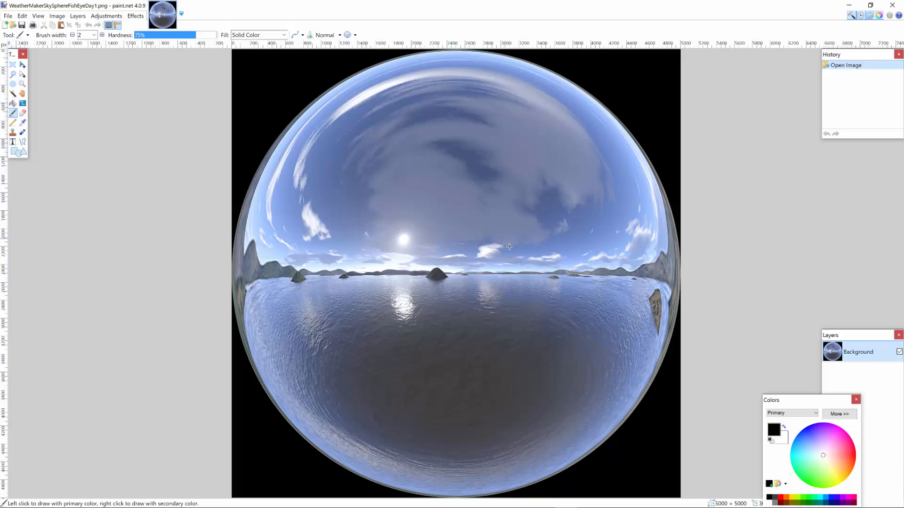
mouse_move(532, 279)
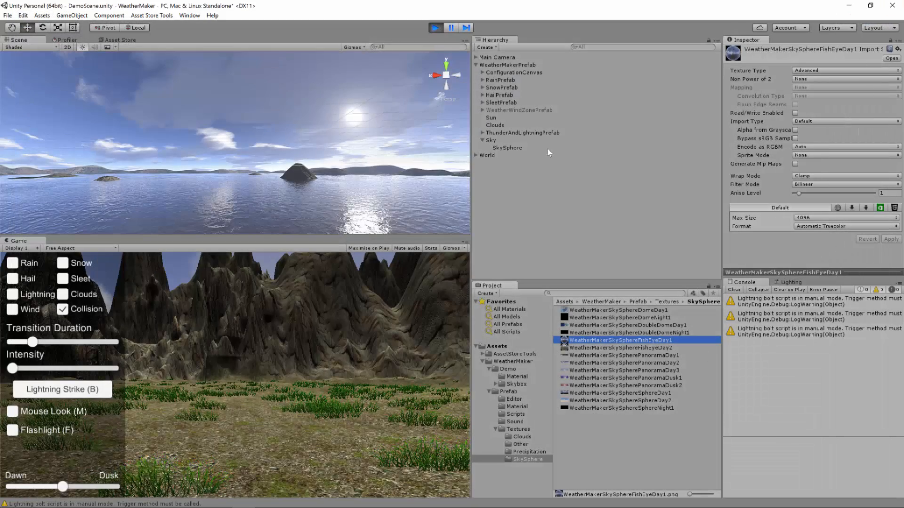
Step: Set SkySphere's UV Mode to Fish Eye 360 and assign the WeatherMakerSkySphereFishEyeDay1 day texture
left_click(506, 148)
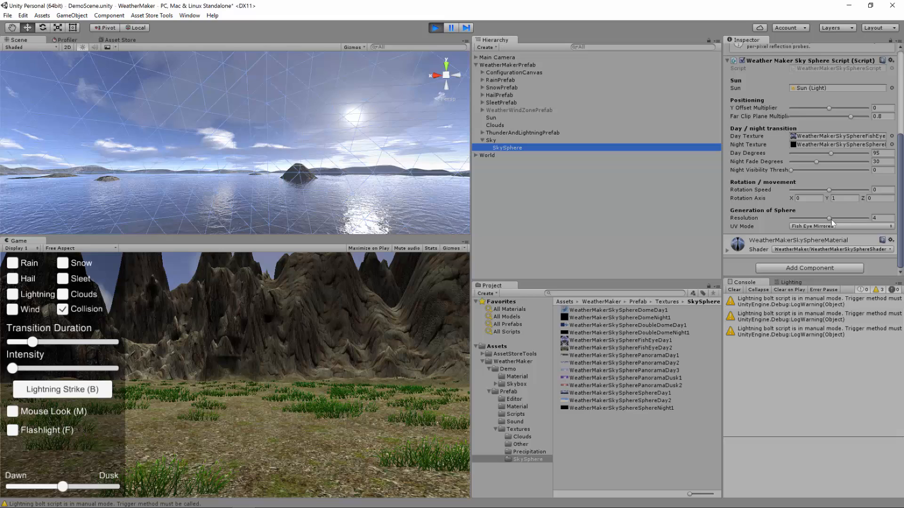
left_click(840, 226)
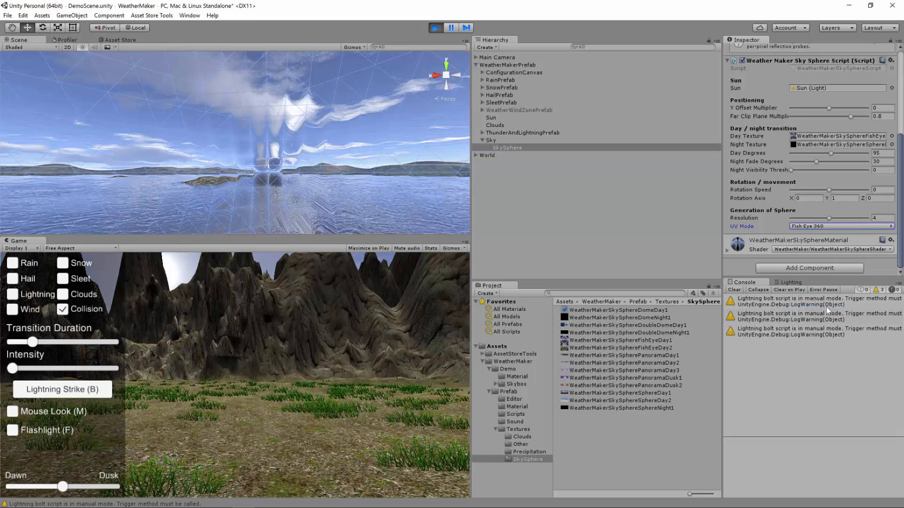
mouse_move(392, 203)
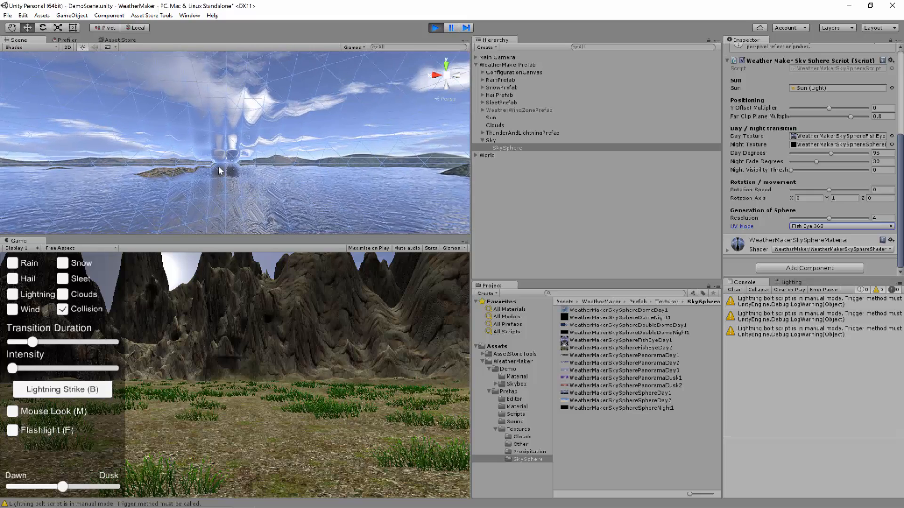
mouse_move(324, 210)
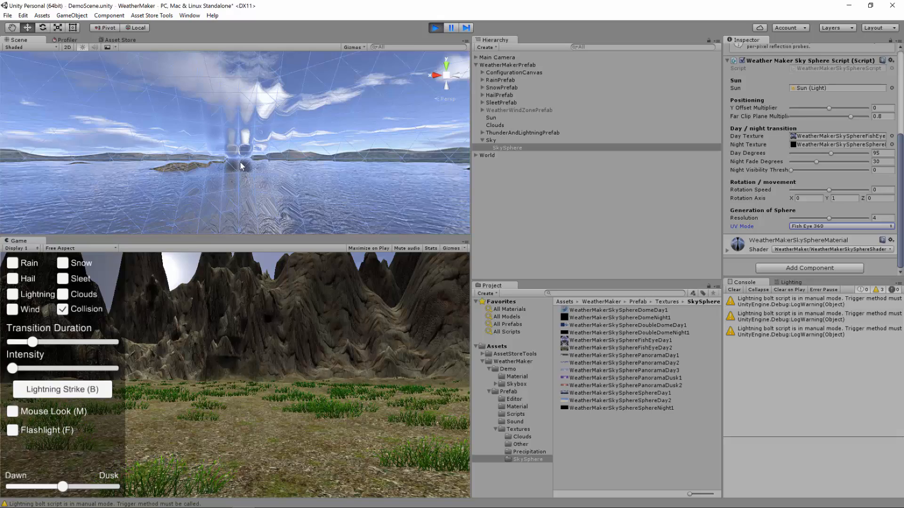
mouse_move(158, 95)
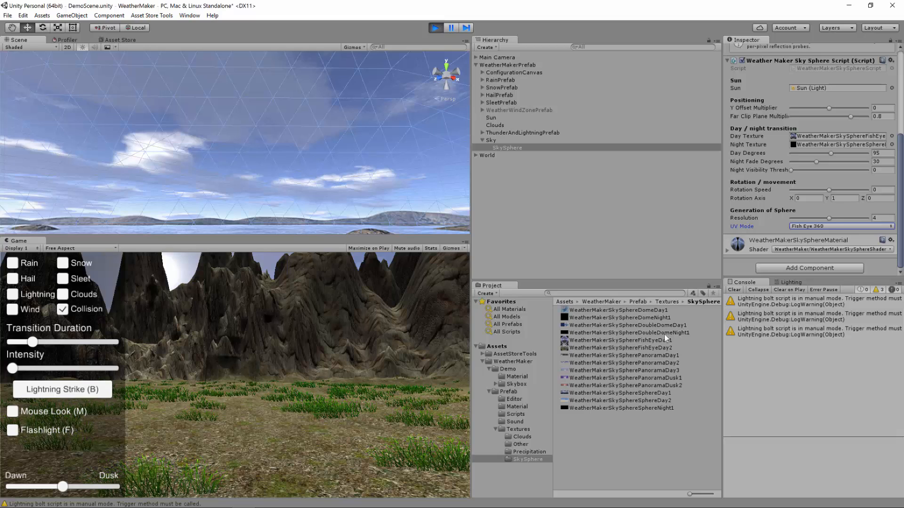
left_click(619, 340)
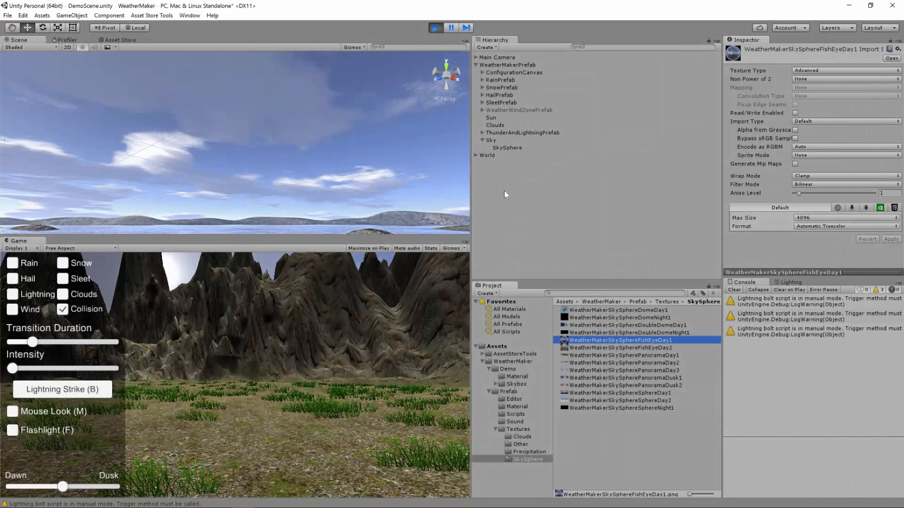
left_click(506, 147)
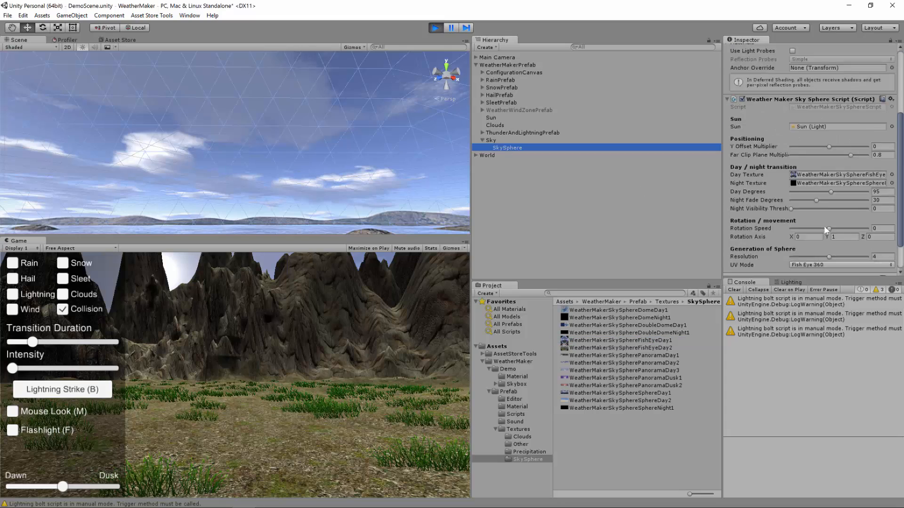